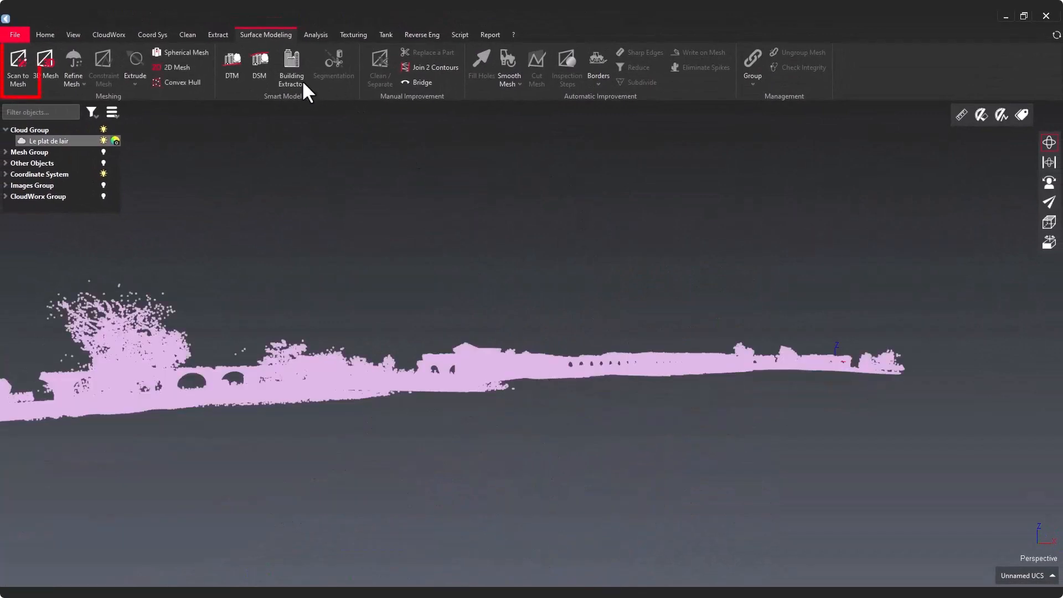
- Start Scan to Mesh and compare the coarsest and finest presets before settling on the medium level of detail
click(16, 68)
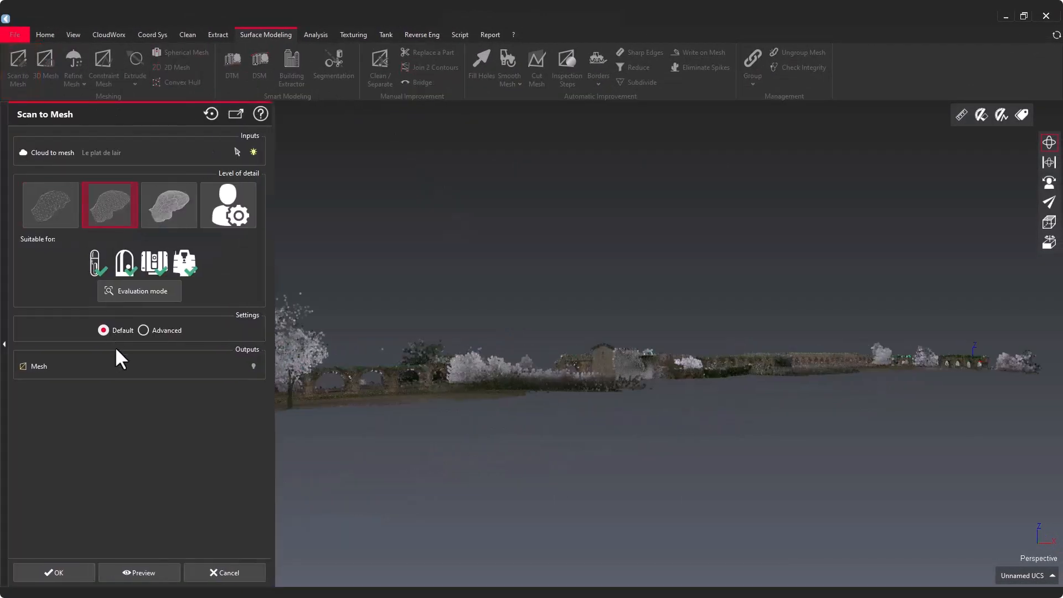
click(143, 330)
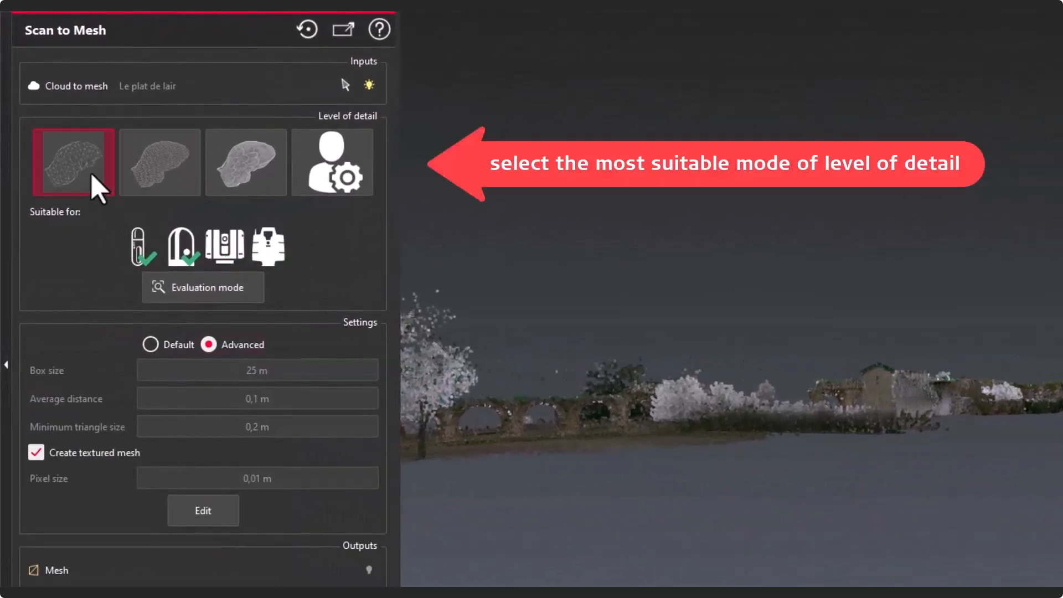
click(245, 162)
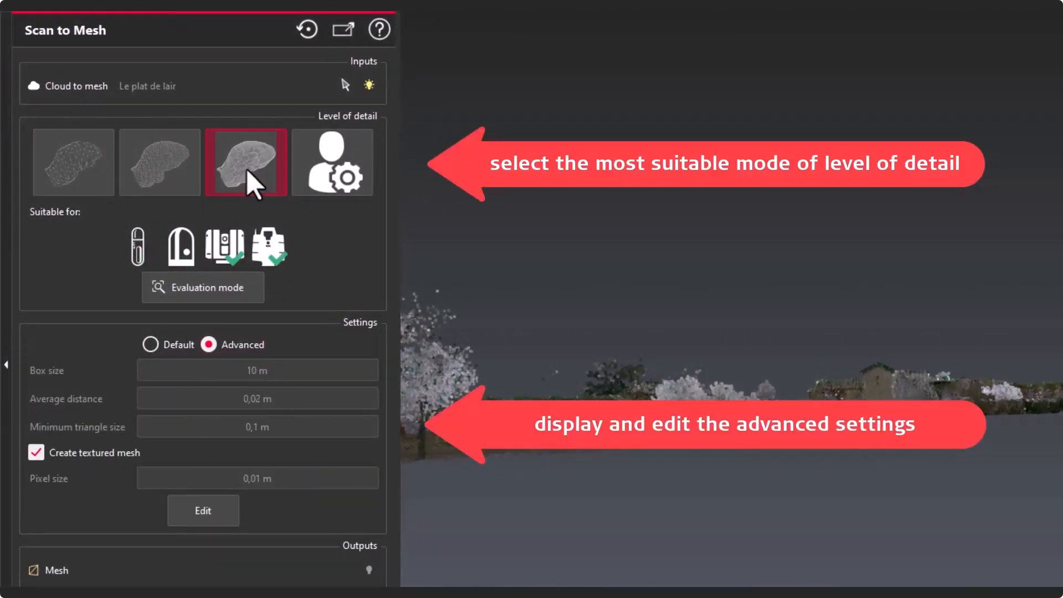
click(331, 162)
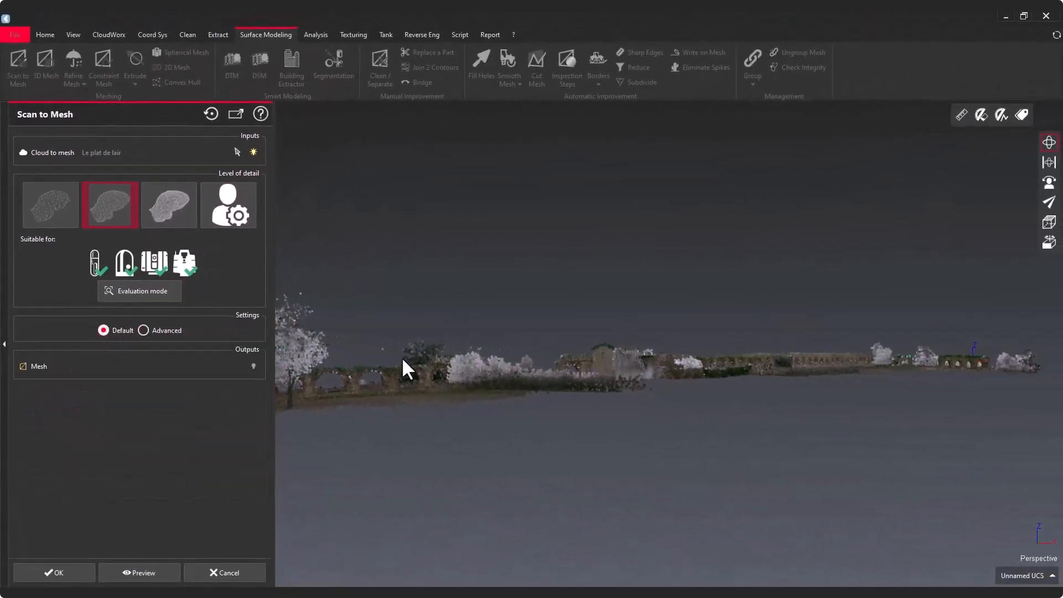
- Preview the medium-detail mesh on the aqueduct arches and confirm to create it
drag(403, 370, 756, 413)
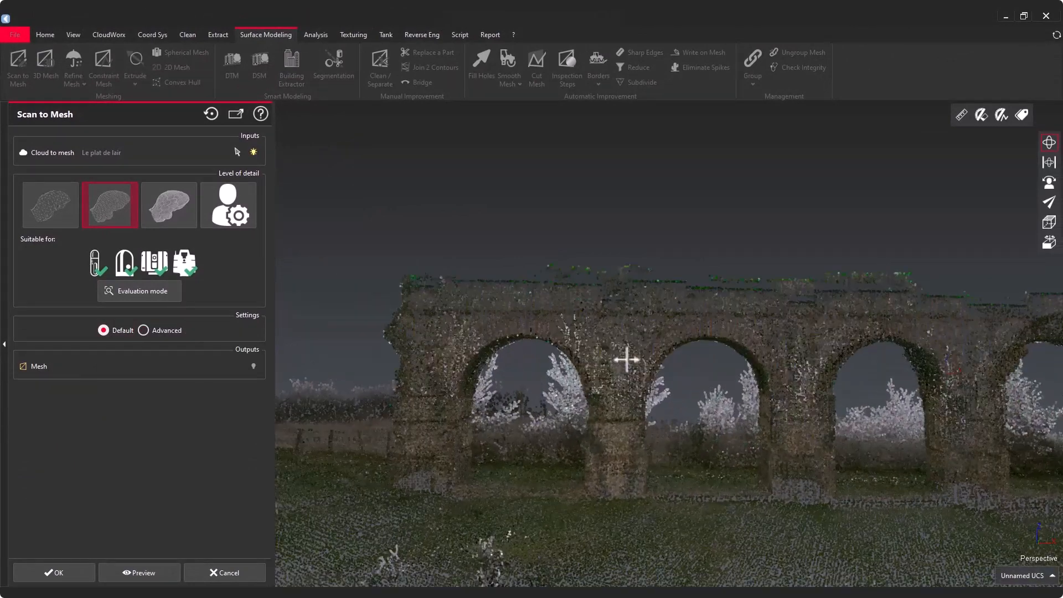
click(140, 290)
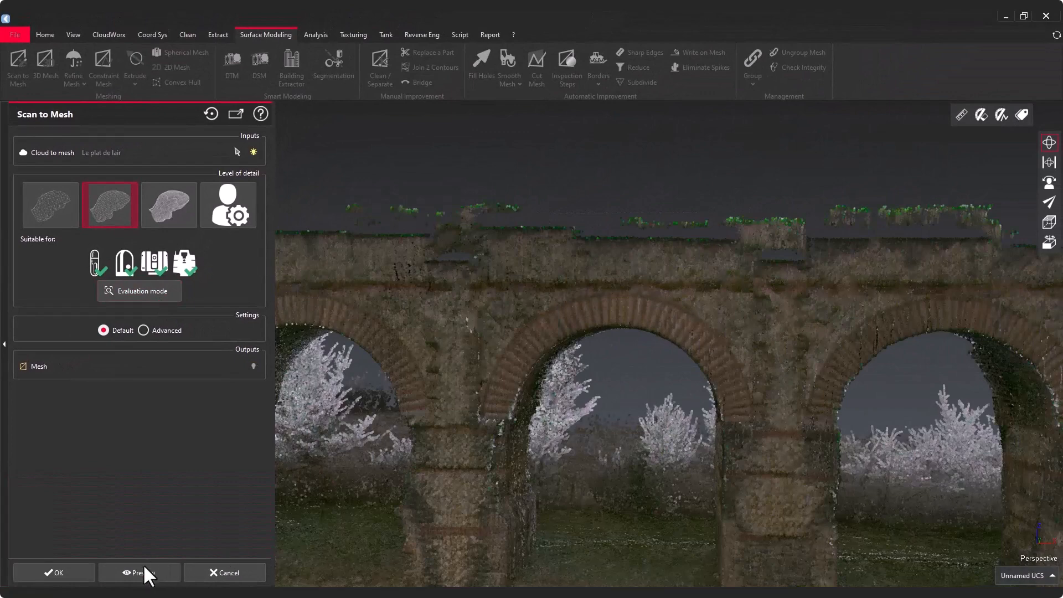
mouse_move(140, 573)
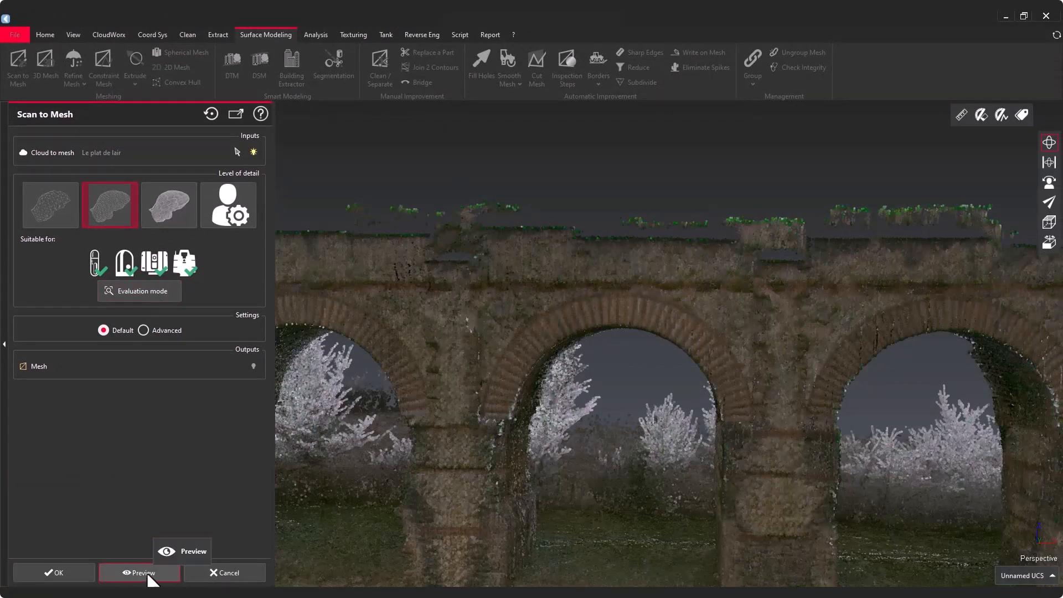
click(139, 572)
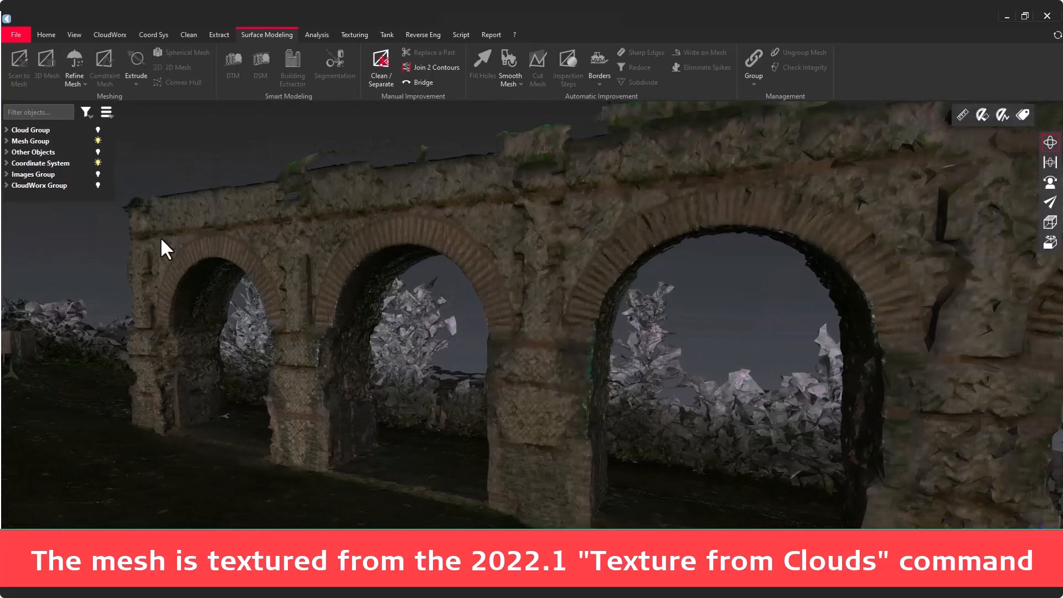
- Bring up the Open Cyclone REGISTER 360 Project dialog via CloudWorx Connect To
click(6, 141)
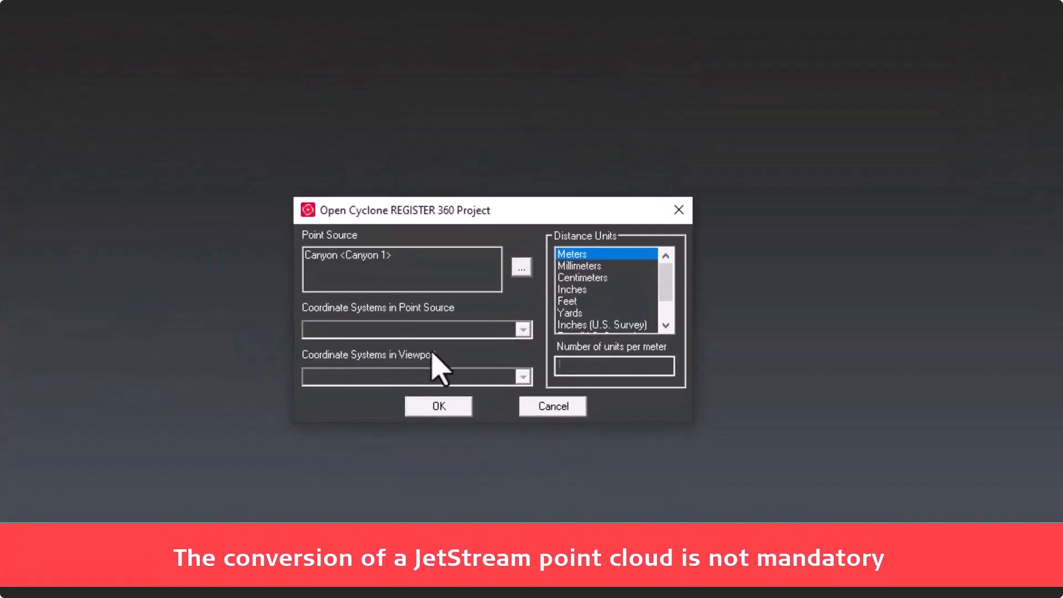
- Browse to the REGISTER 360 aqueduct project and load its point cloud into the scene
click(521, 268)
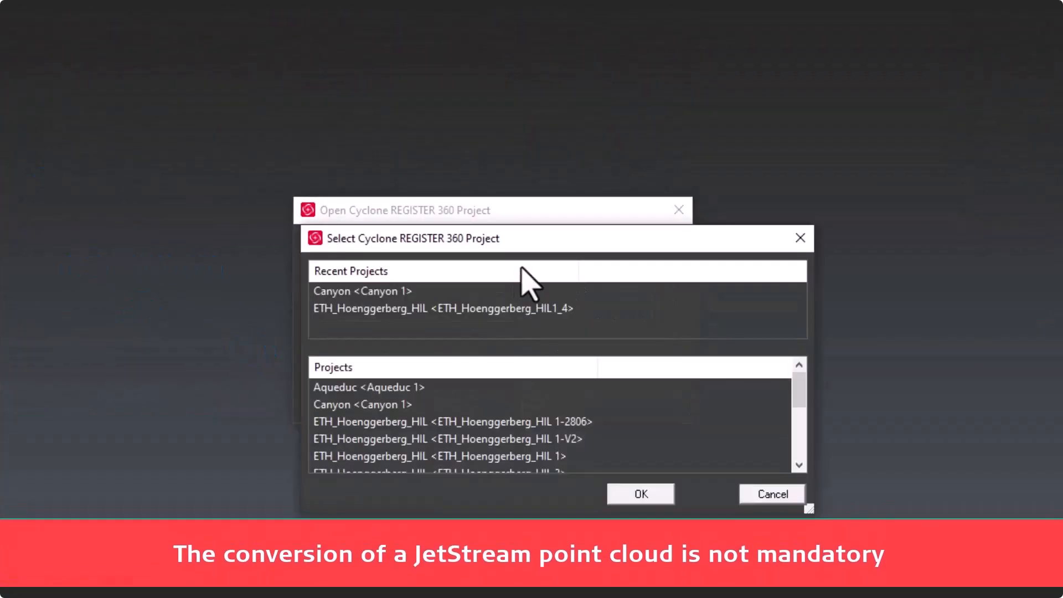
click(639, 493)
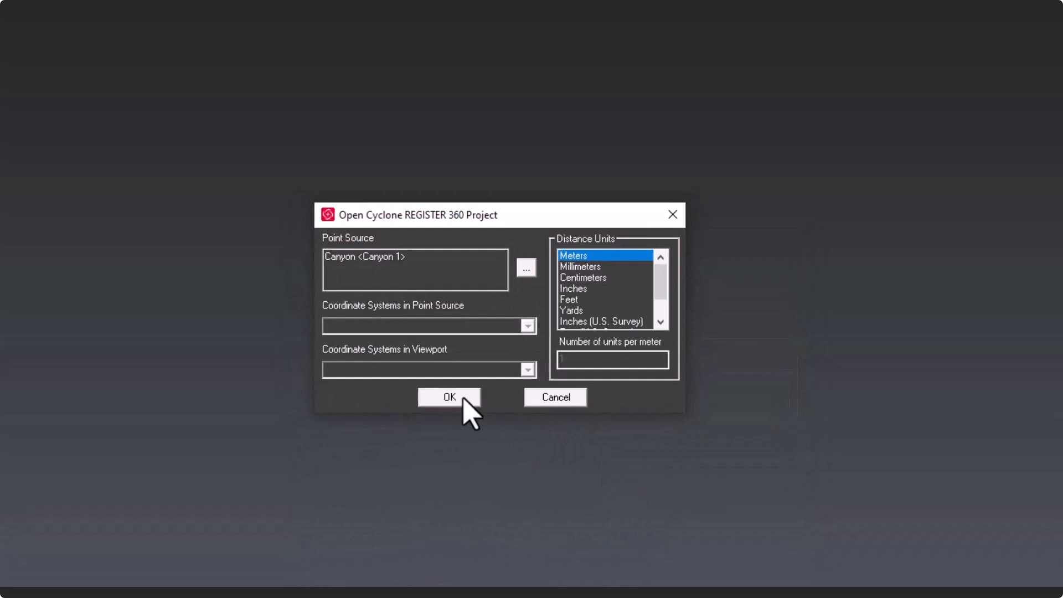
click(448, 396)
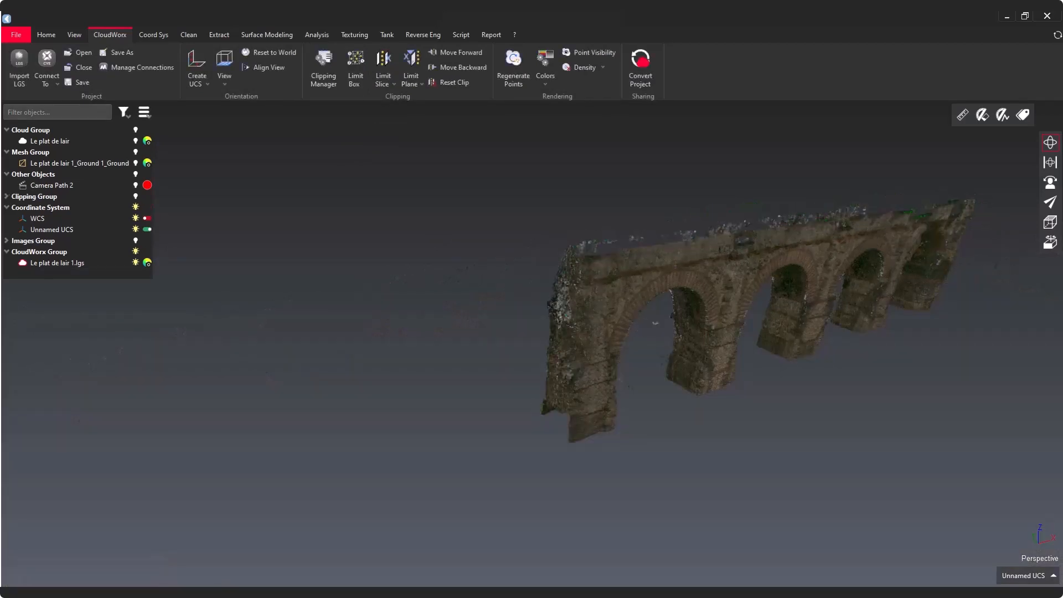
drag(745, 306, 563, 403)
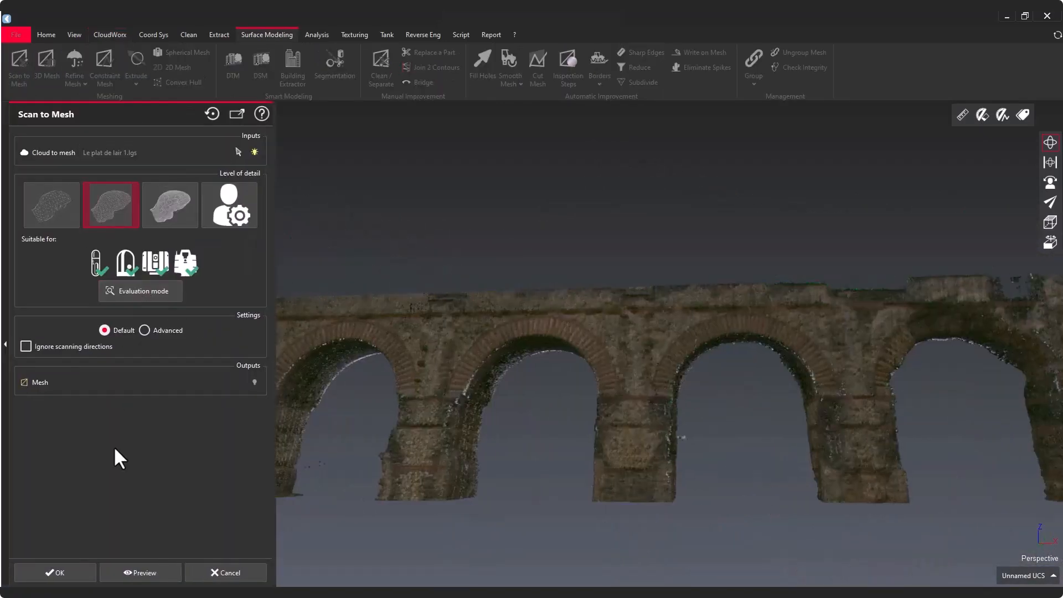
- Run Scan to Mesh on the linked .lgs cloud, preview and create the mesh
click(140, 573)
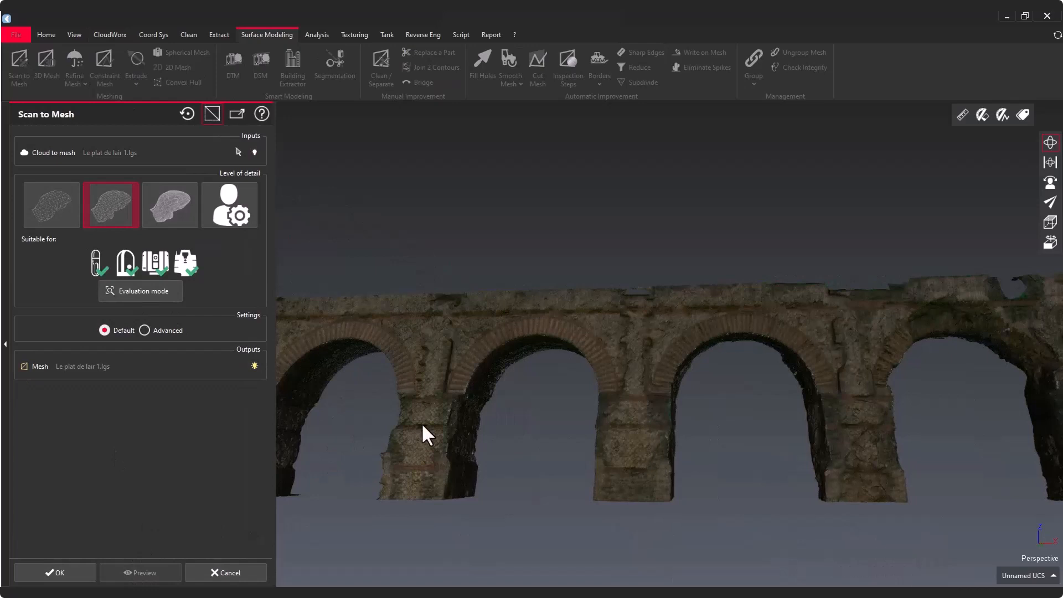
click(54, 573)
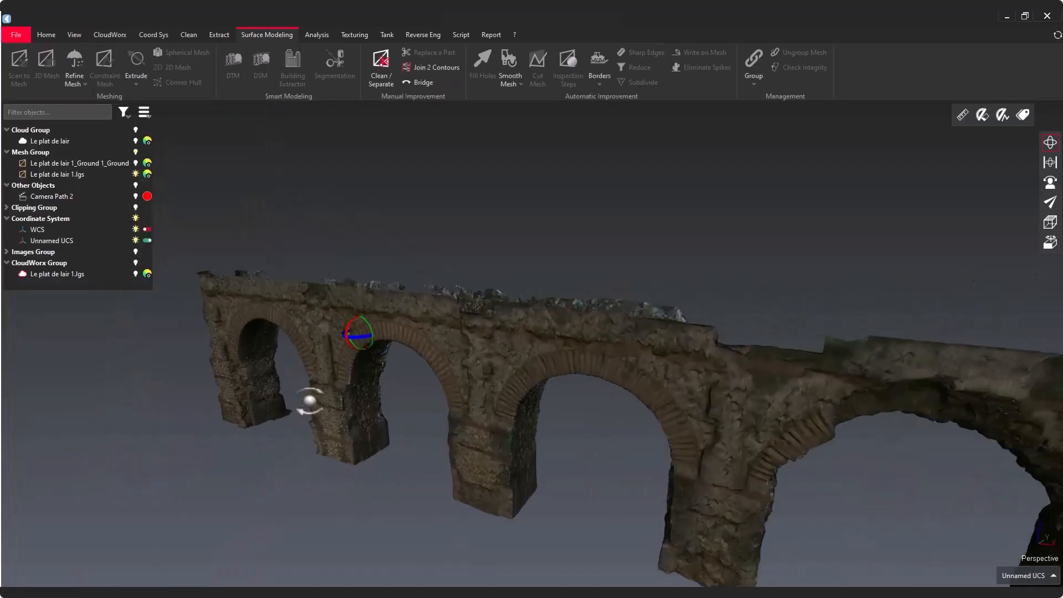
click(14, 34)
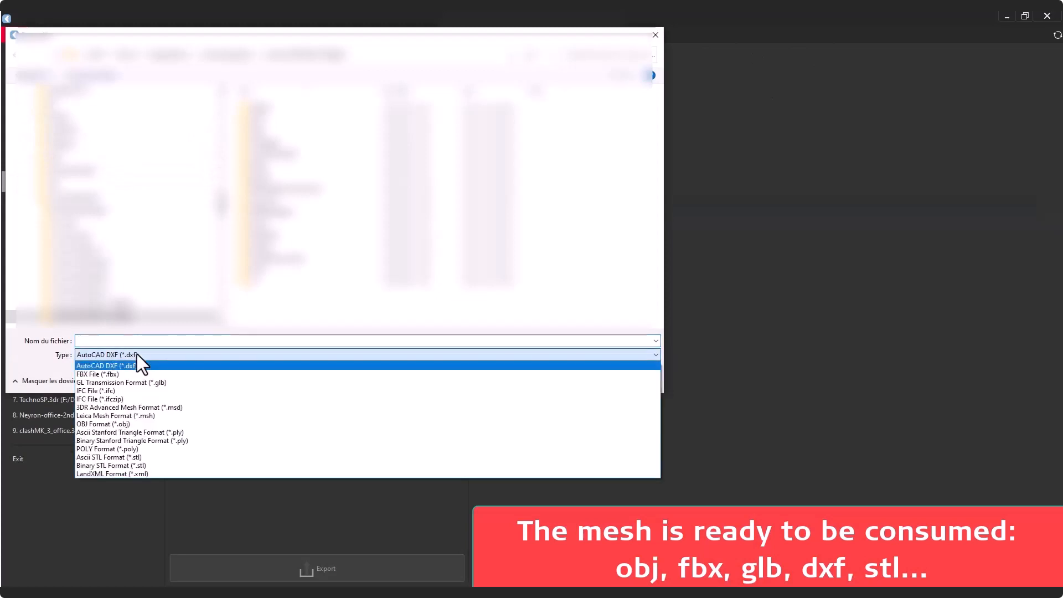
- Choose FBX File (*.fbx) as the export format for the aqueduct mesh
click(98, 373)
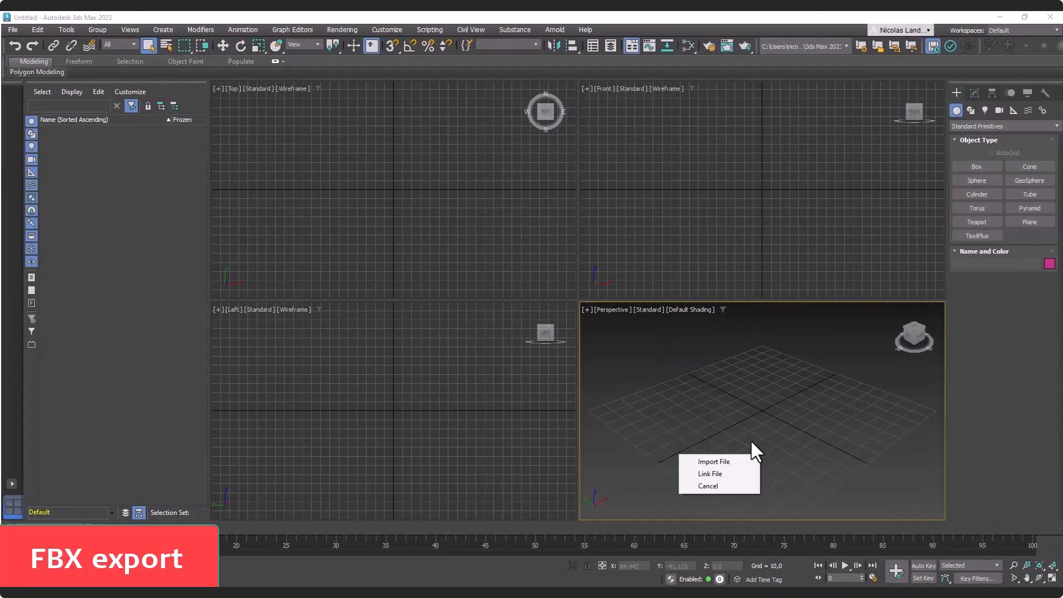
- Import the dropped aqueduct FBX file into the 3ds Max Perspective viewport
click(713, 462)
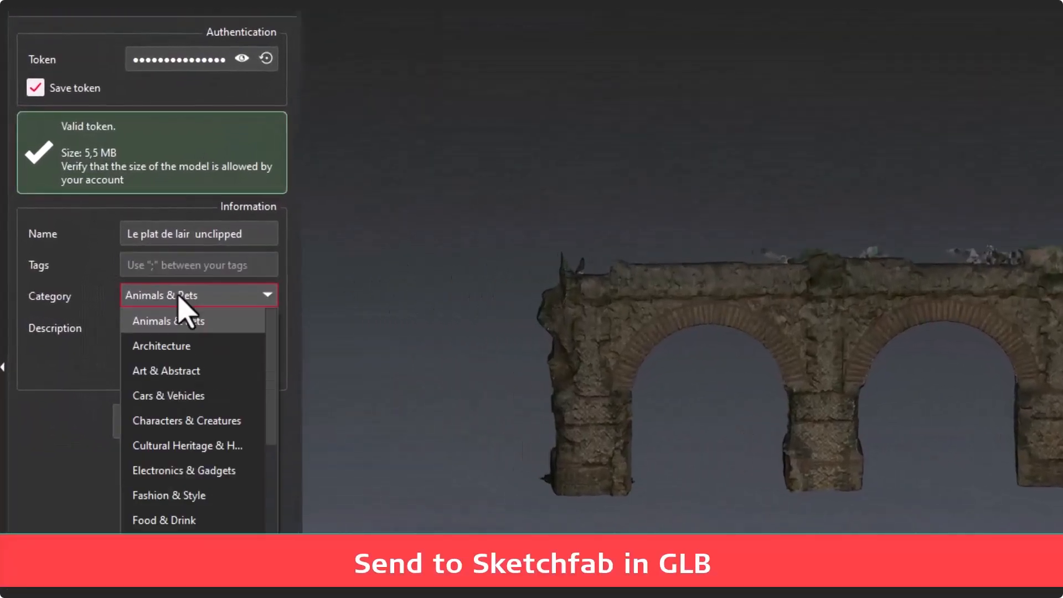
- File the model under Cultural Heritage & History and upload it to Sketchfab
click(187, 445)
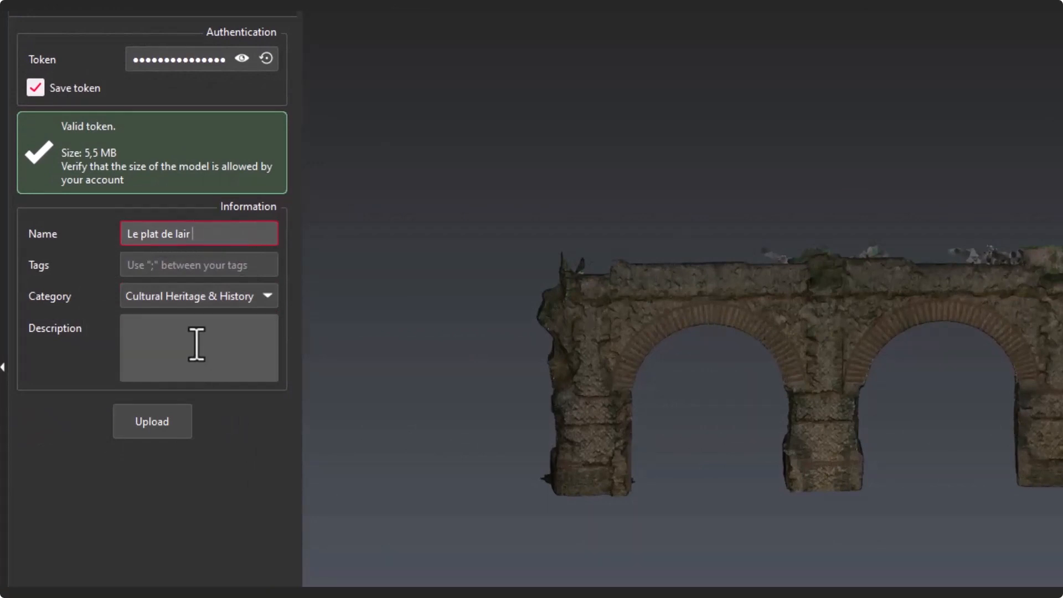
click(151, 421)
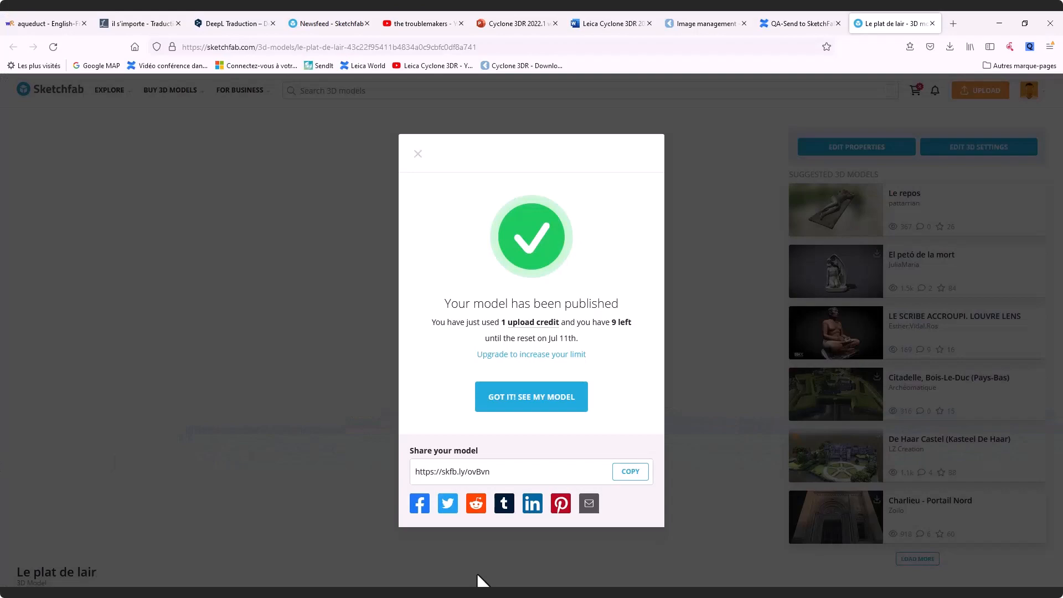
- Acknowledge the publish confirmation to view the Le plat de lair model page
click(530, 396)
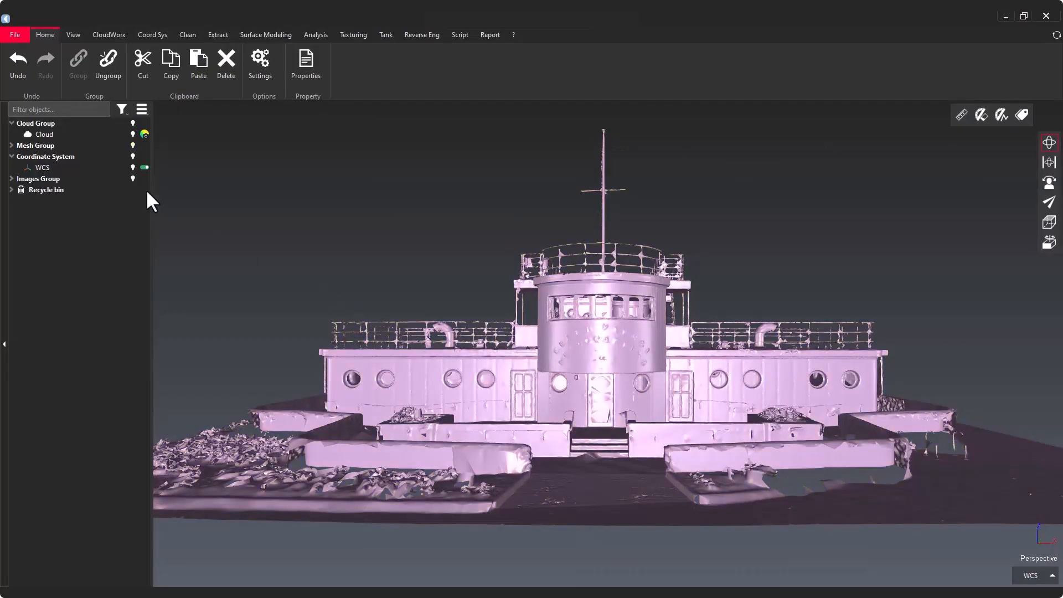
- Apply Texture from Clouds to the boat mesh with the default options
click(353, 35)
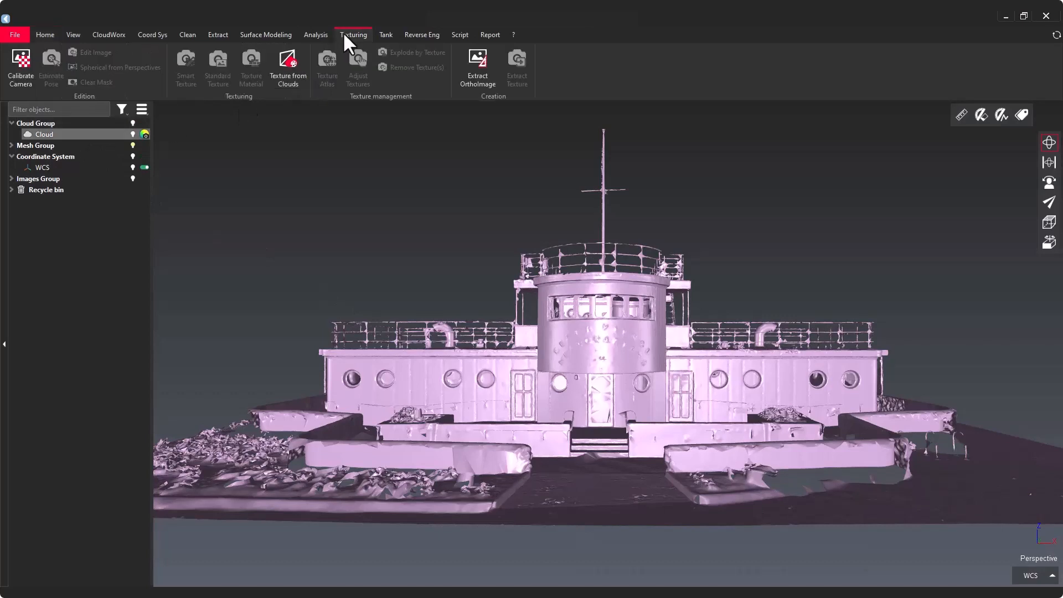
click(288, 67)
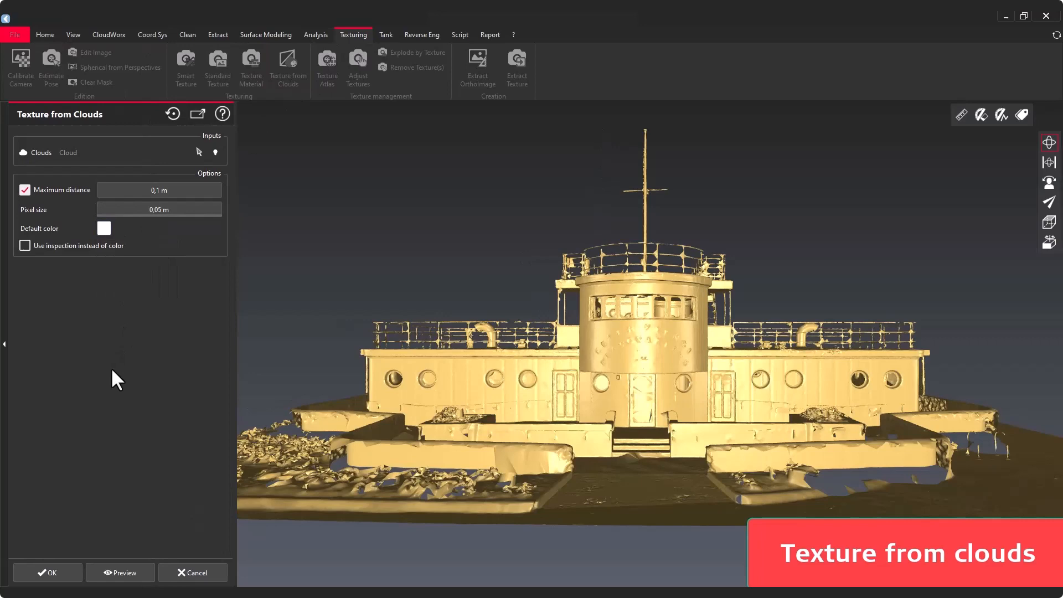
click(46, 573)
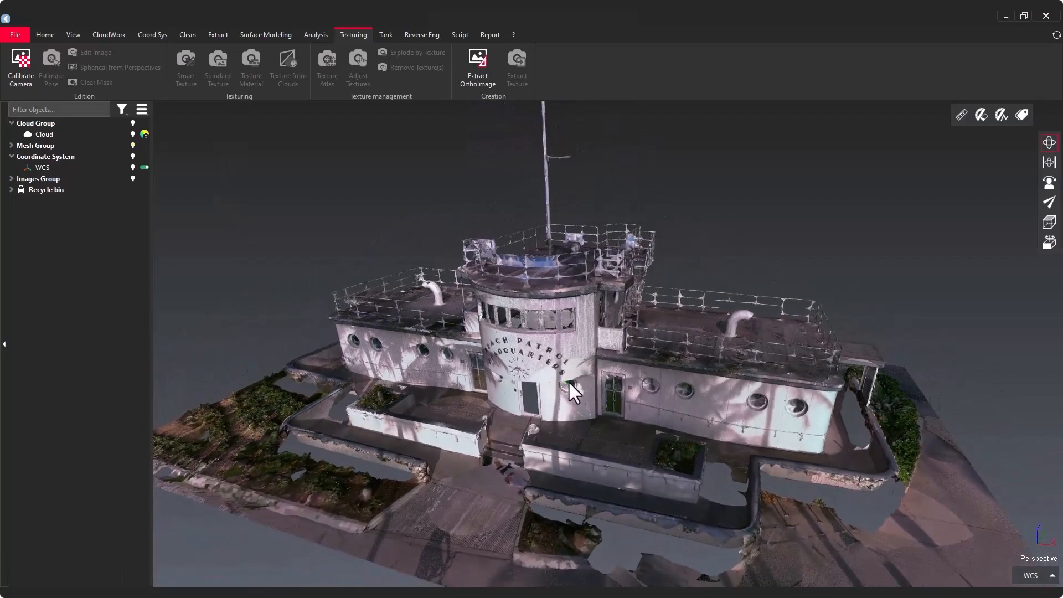
- Run Standard Texture on the ship mesh, keeping Invisible parts and Best Projection from the spherical images
click(217, 68)
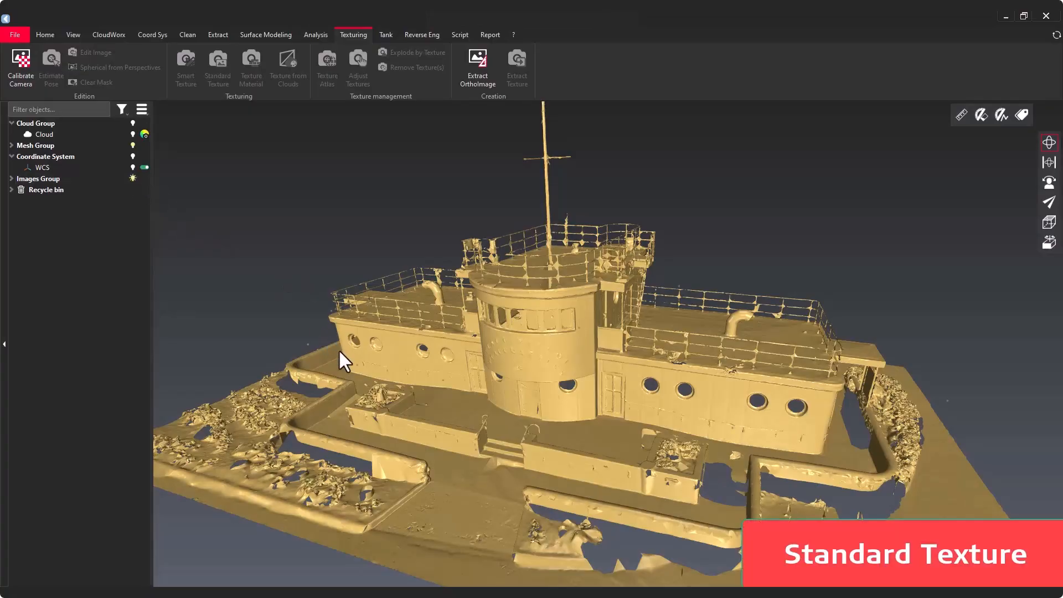
click(11, 178)
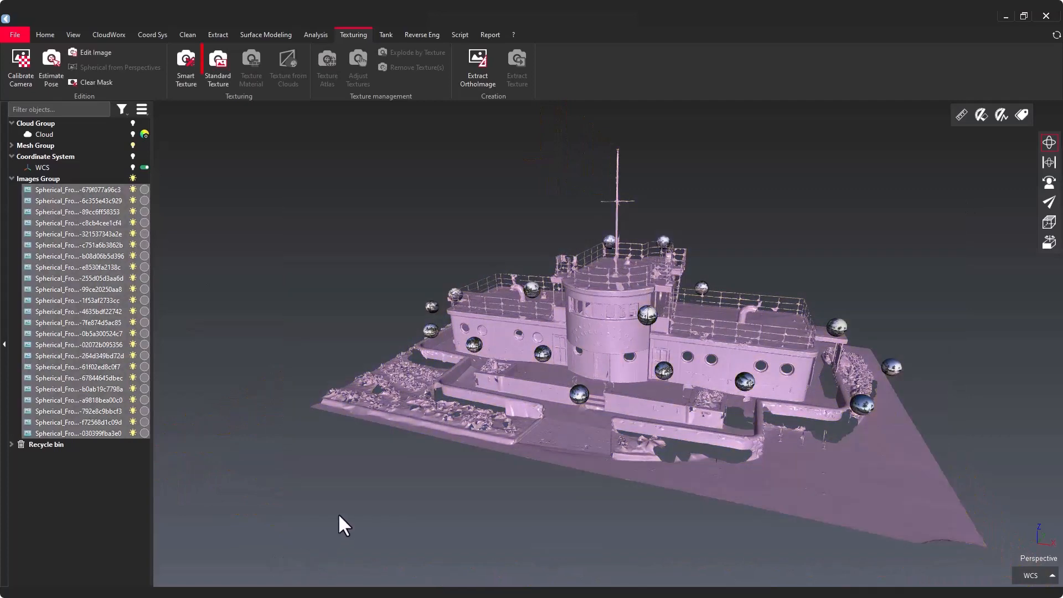
click(219, 67)
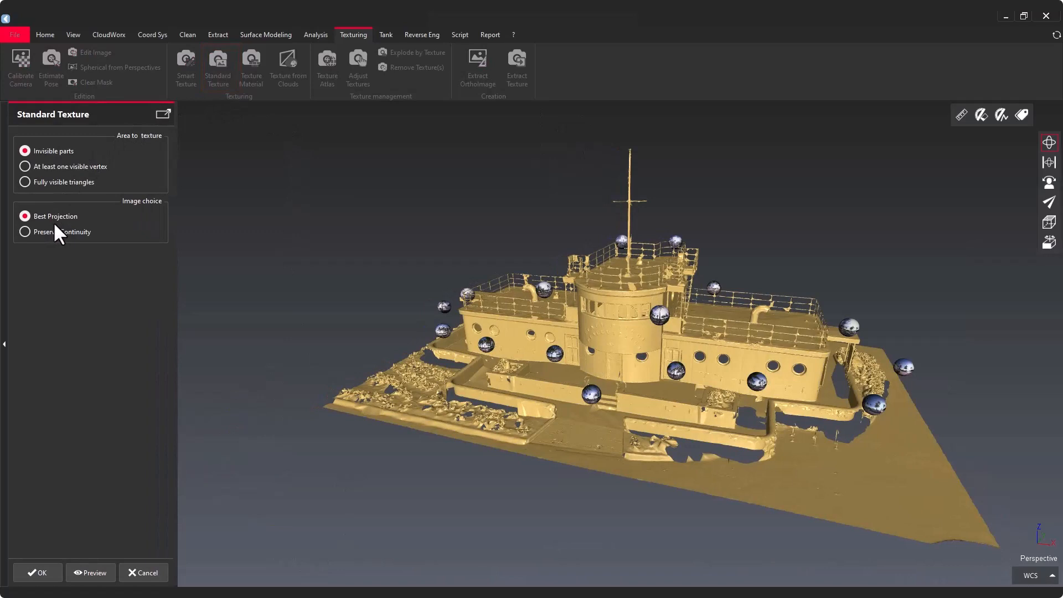
click(26, 166)
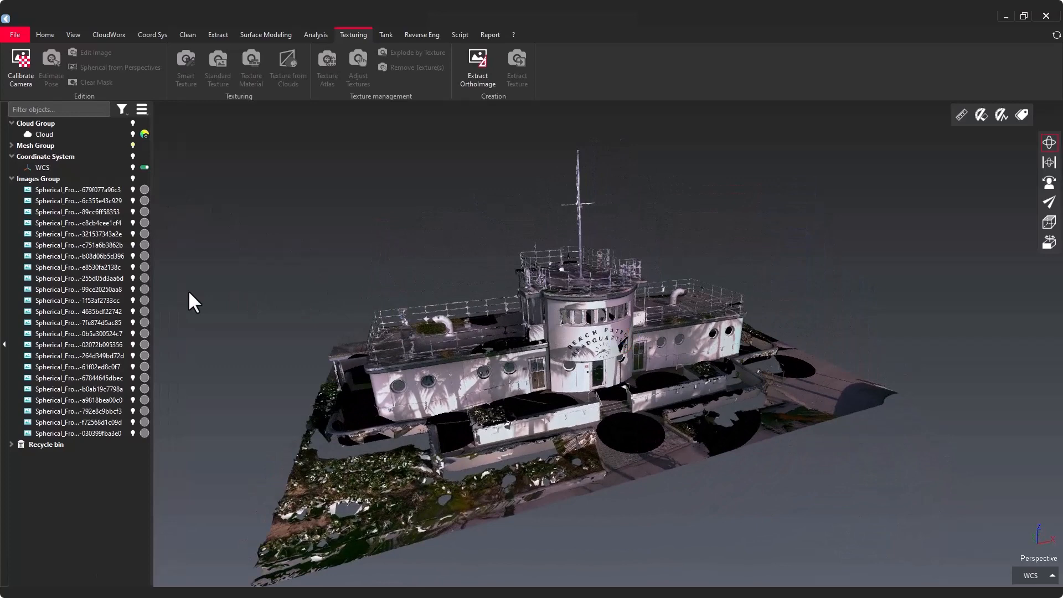
right_click(77, 278)
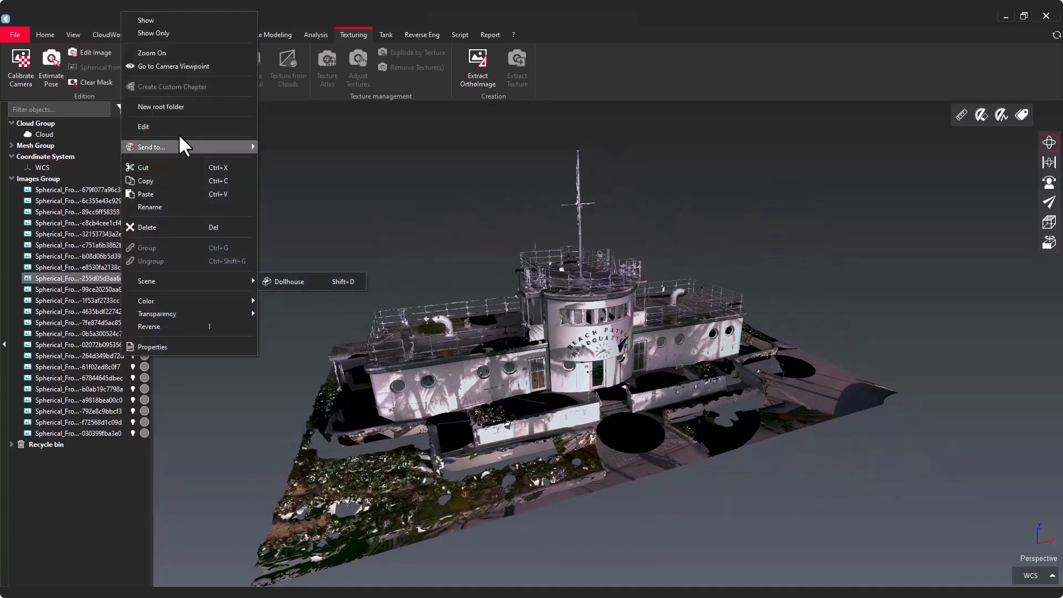
click(524, 278)
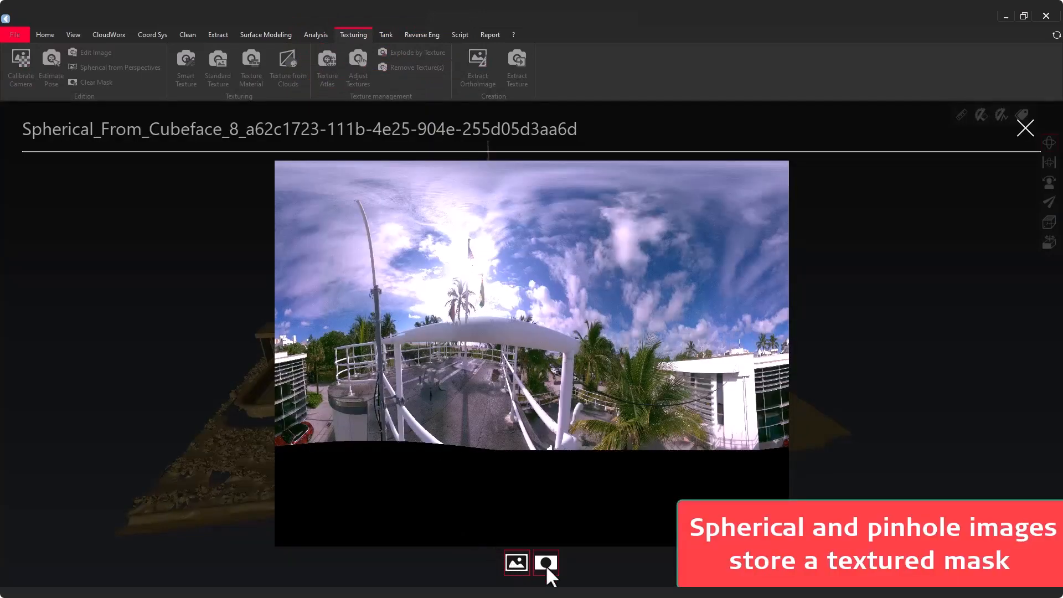
click(545, 562)
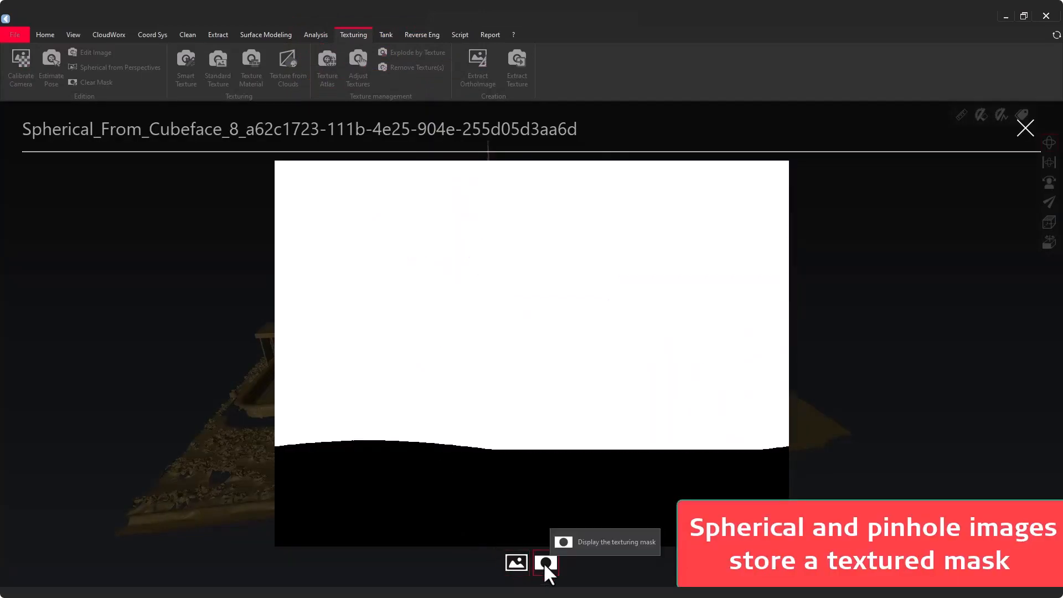
click(516, 563)
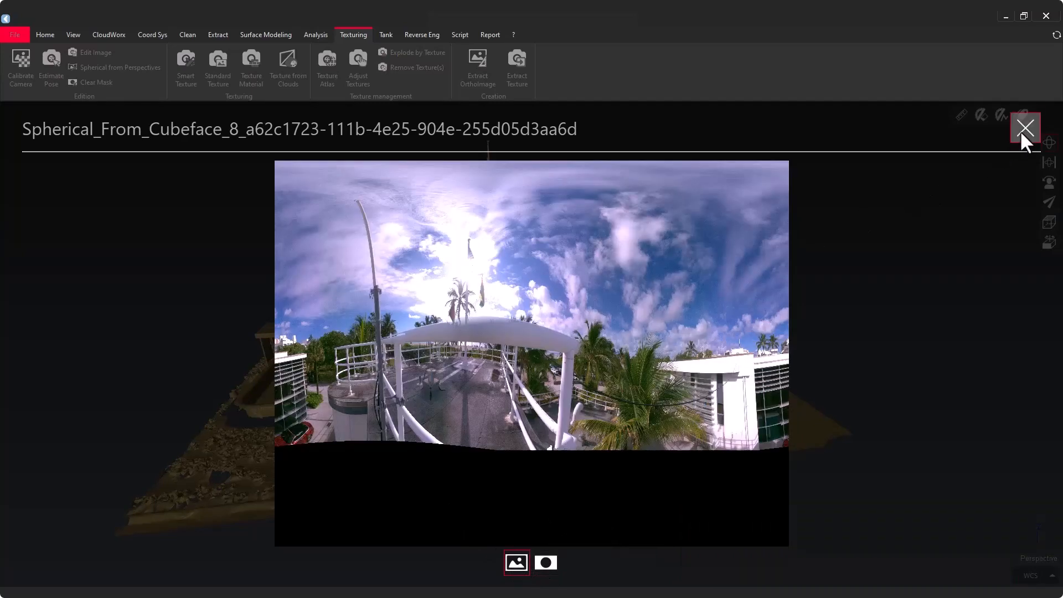
click(1024, 127)
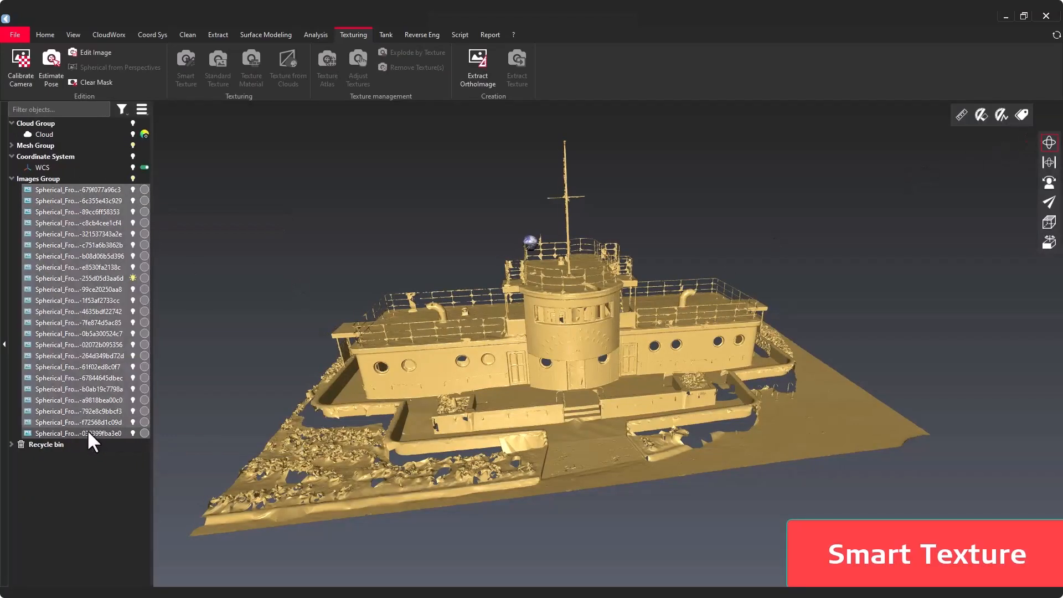
- Smart-texture the ship mesh from all selected spherical images at 0,01 m pixel size
click(184, 66)
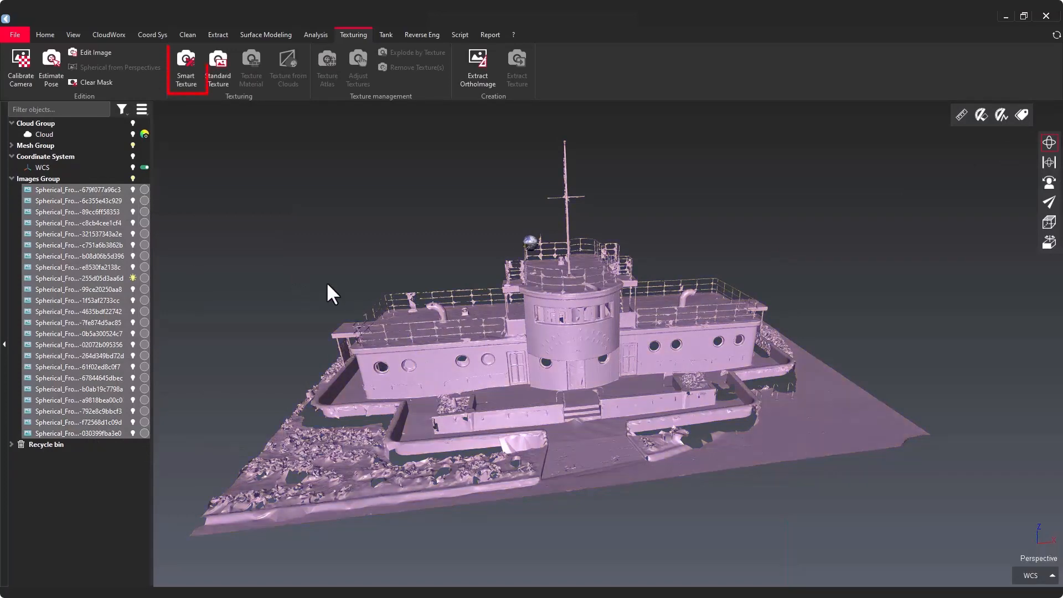
click(185, 68)
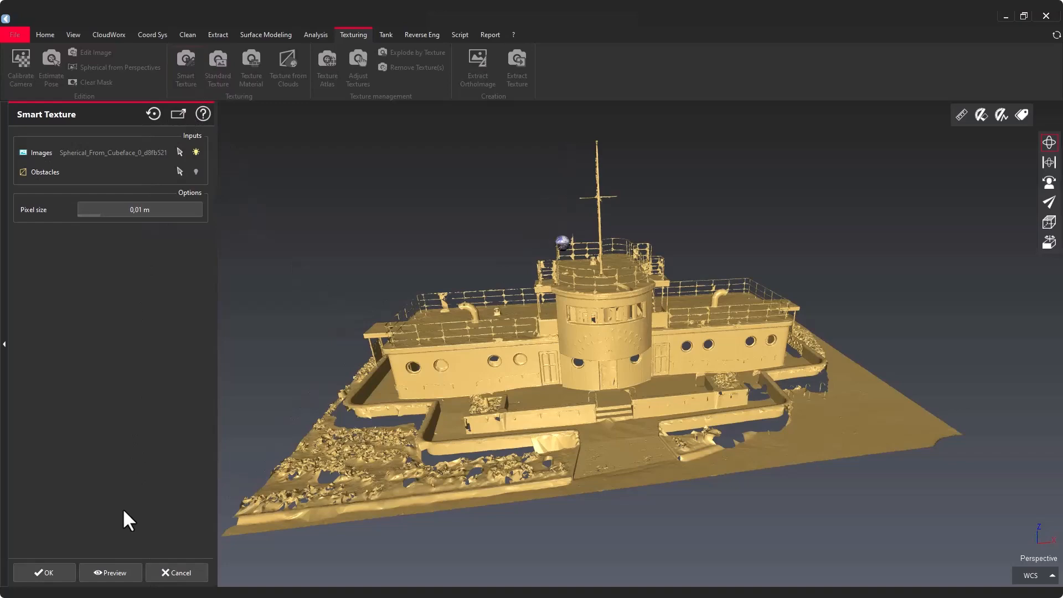
click(43, 573)
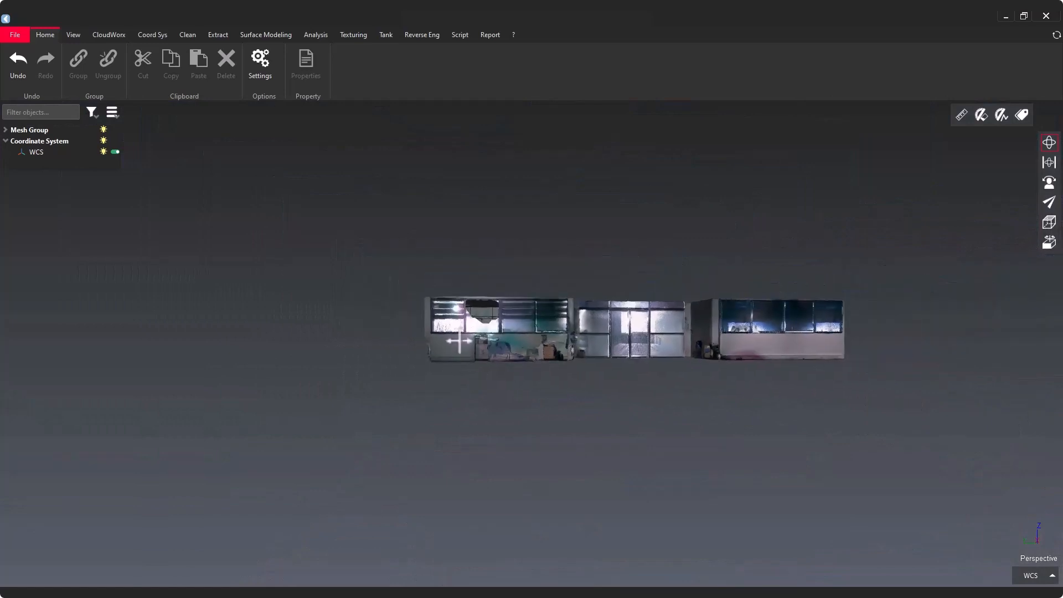
- Turn on Dollhouse rendering so only the building's front faces show
click(73, 35)
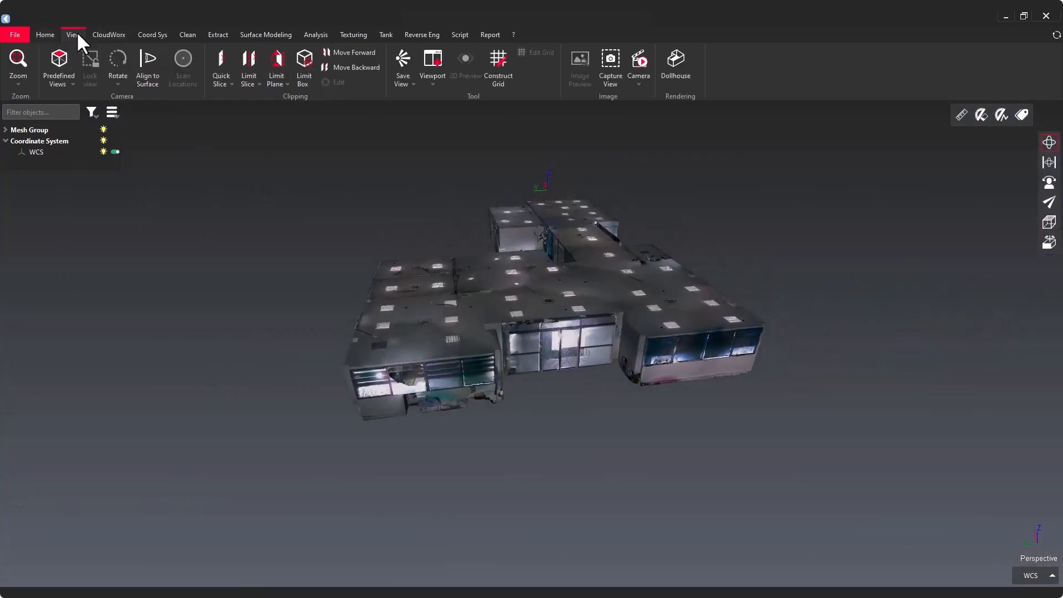
mouse_move(675, 64)
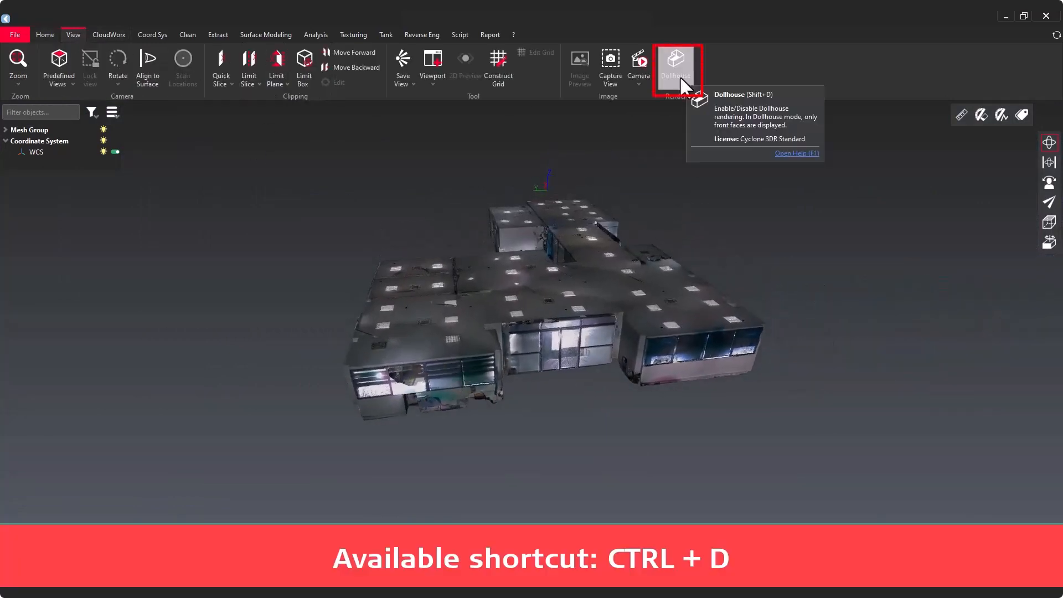
click(674, 65)
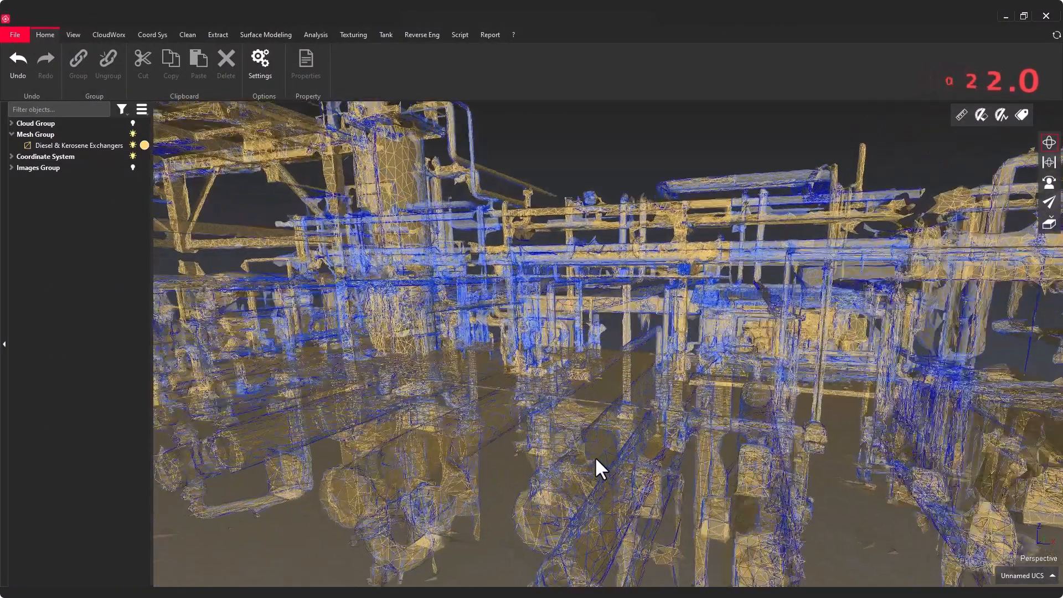
- Set the exchangers mesh to smooth shading with transparency, then show it textured
click(459, 34)
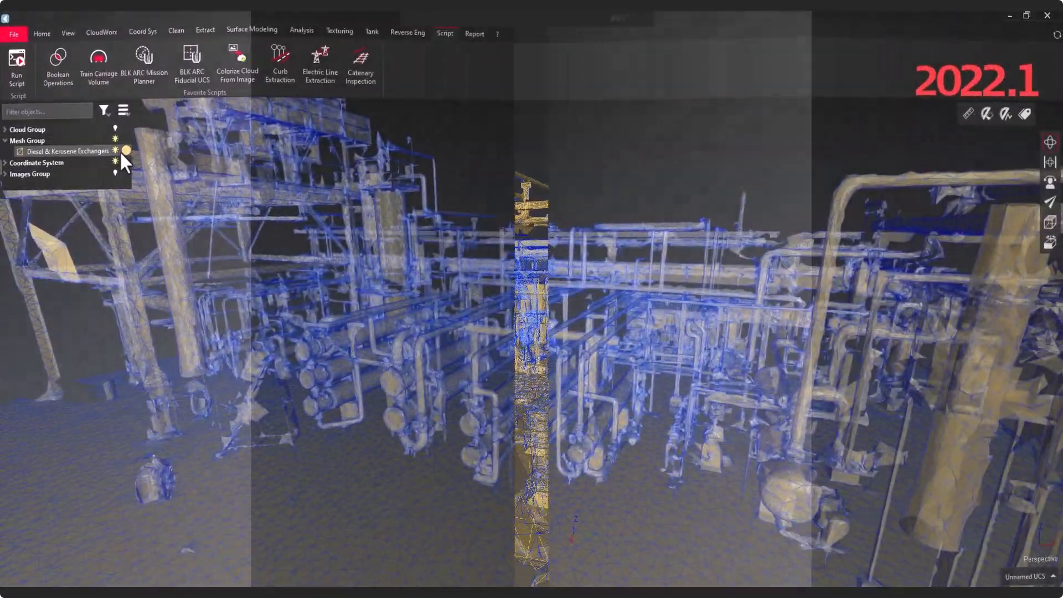
click(123, 151)
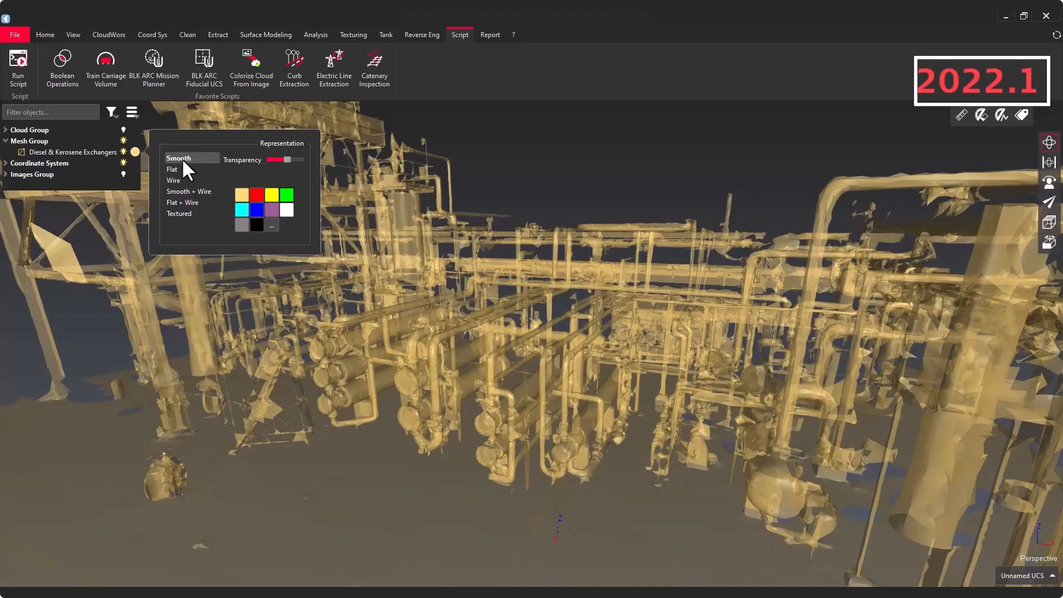
click(174, 179)
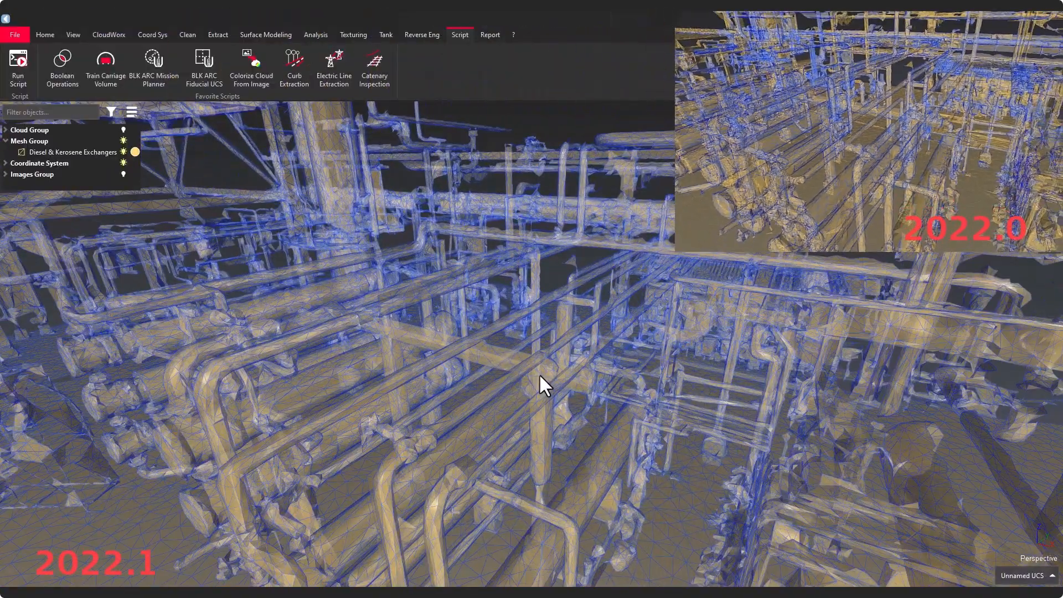
click(73, 34)
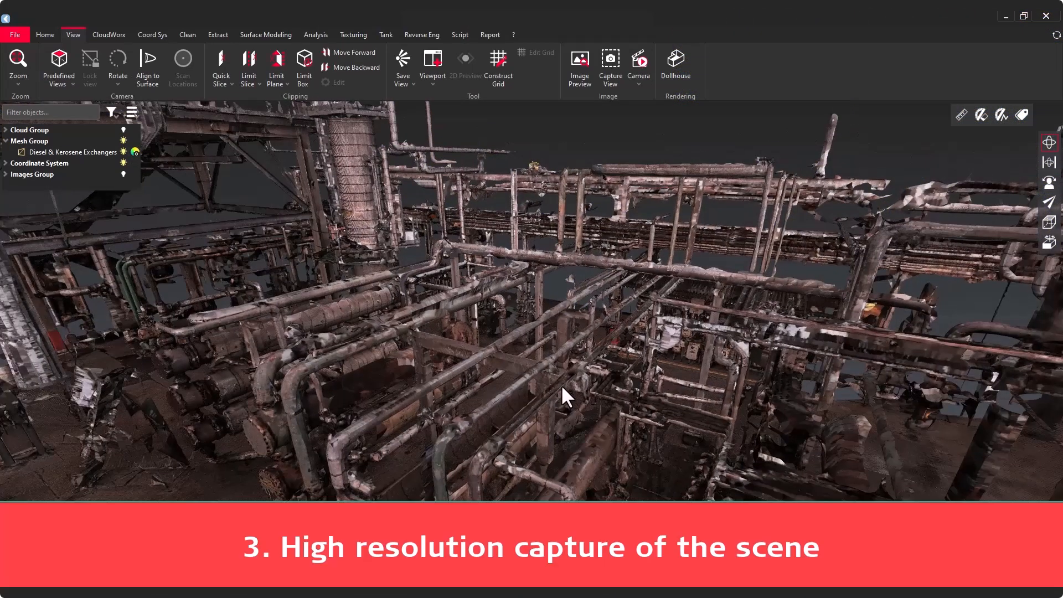
- Capture the plant overview as a 5720 × 3217 image on a white background and save it
drag(566, 396, 681, 376)
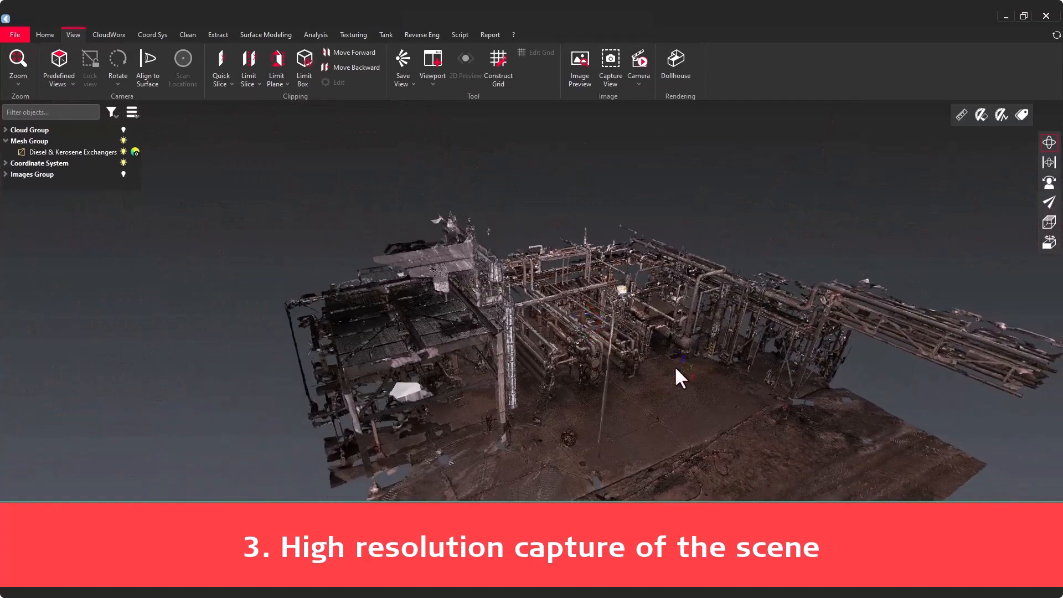
click(609, 61)
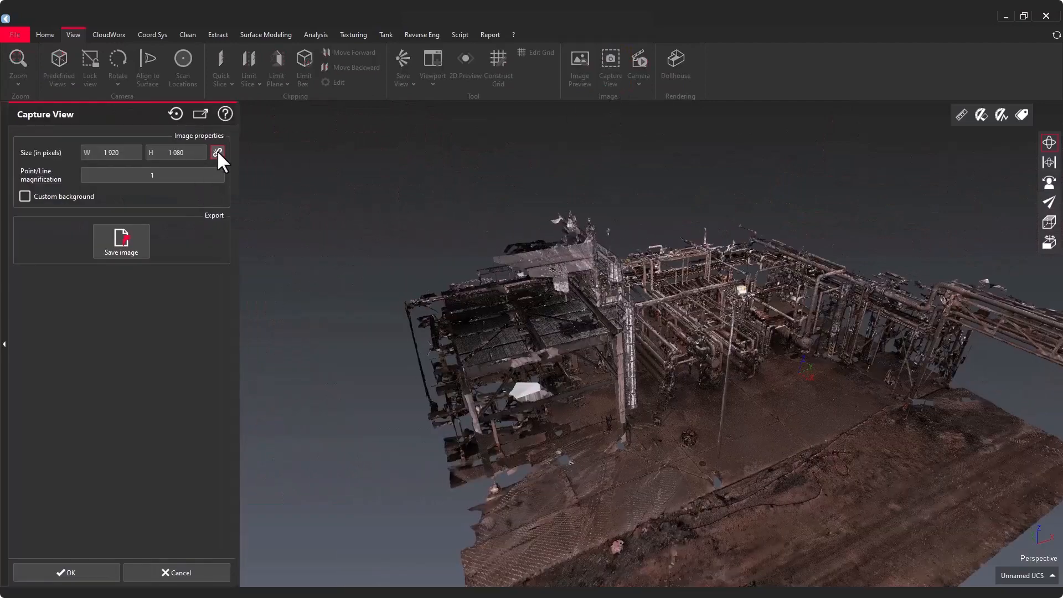
click(217, 152)
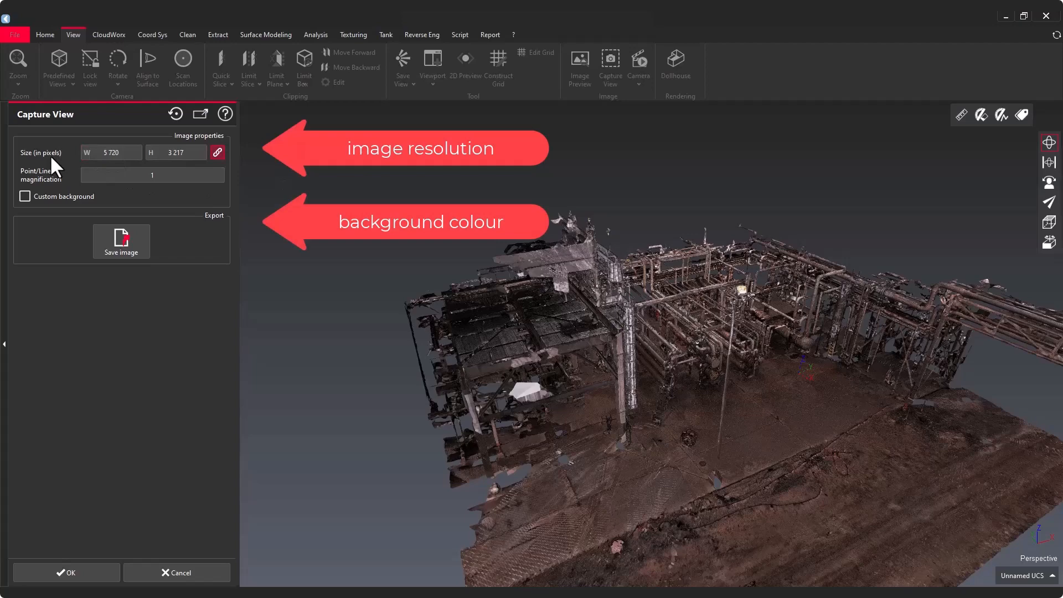
click(26, 196)
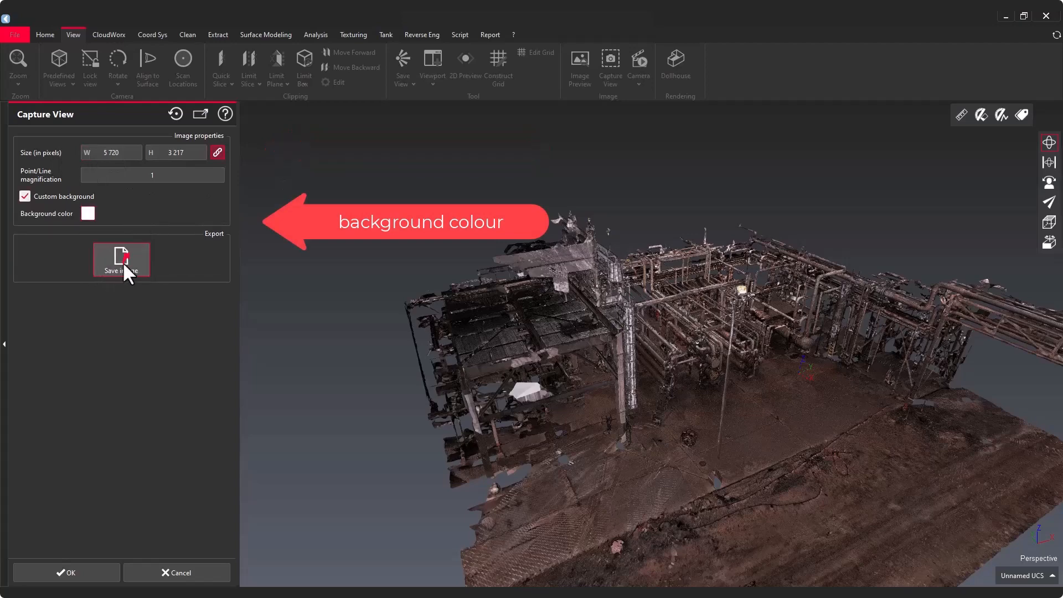
click(121, 259)
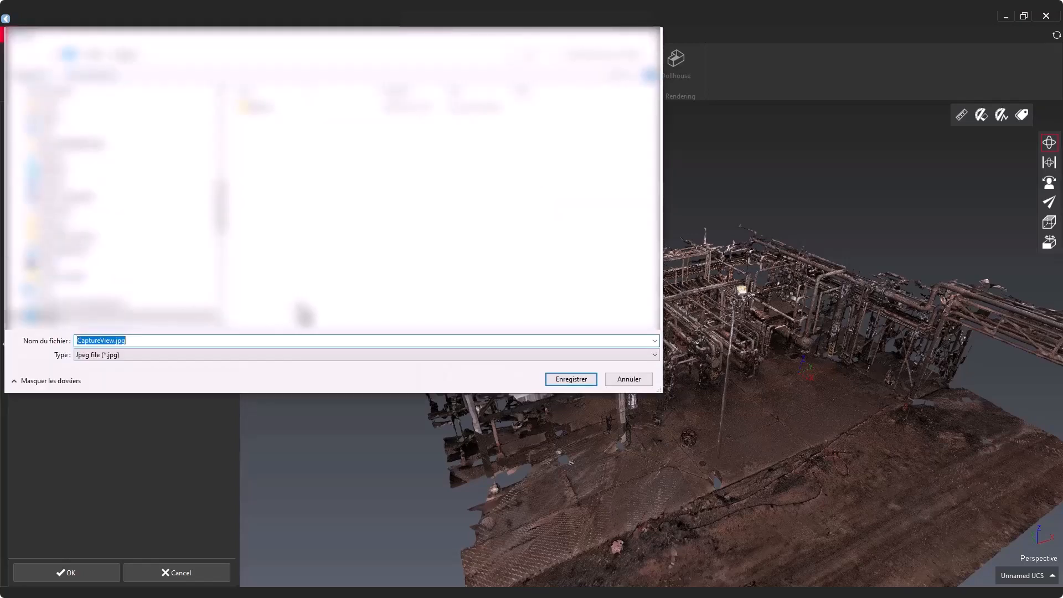
click(569, 379)
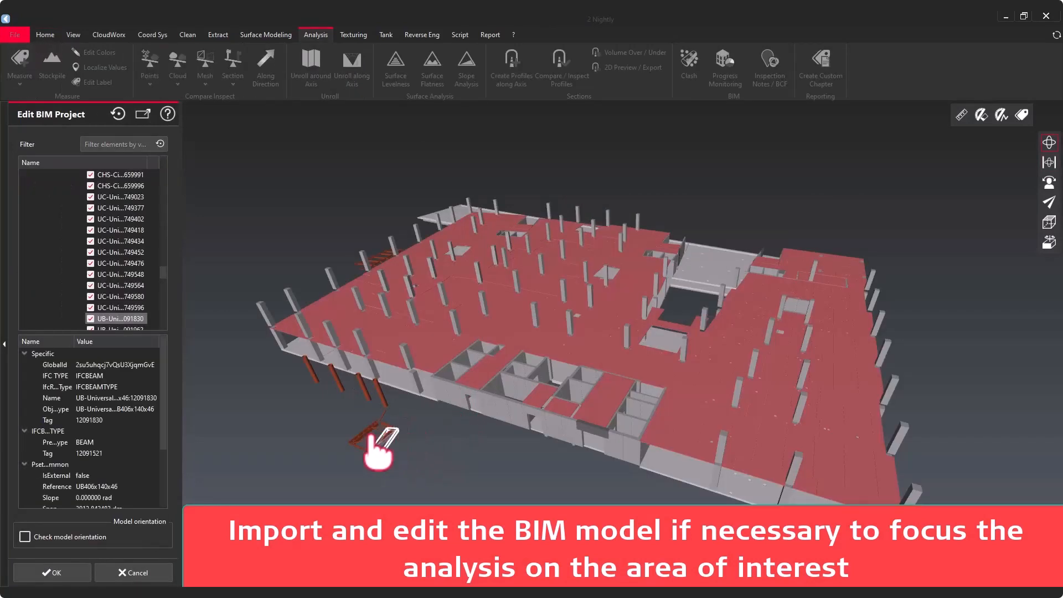
- Unload the stray beams from the BIM model
click(90, 317)
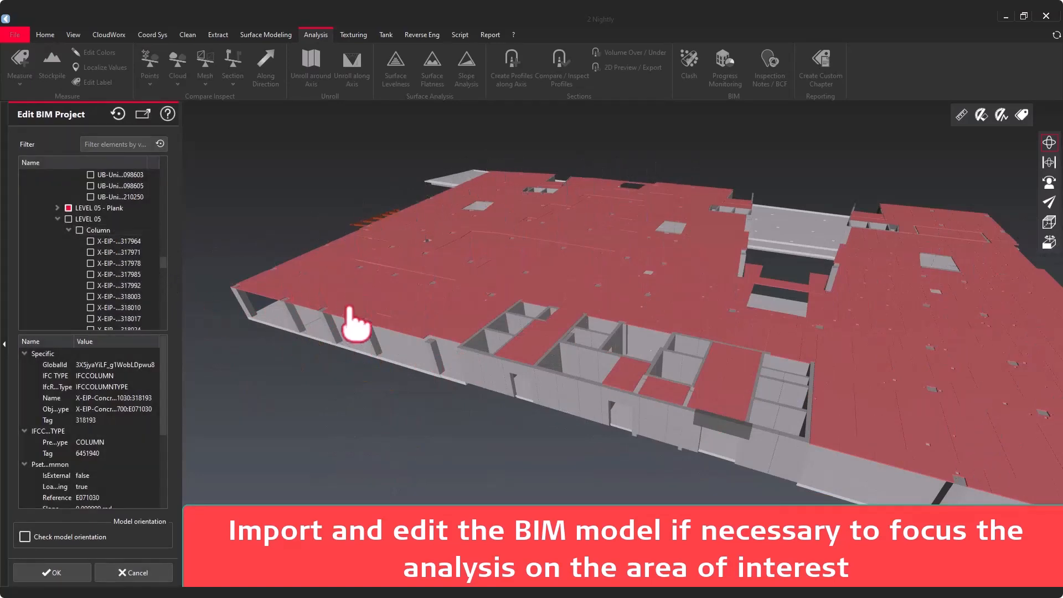
right_click(319, 298)
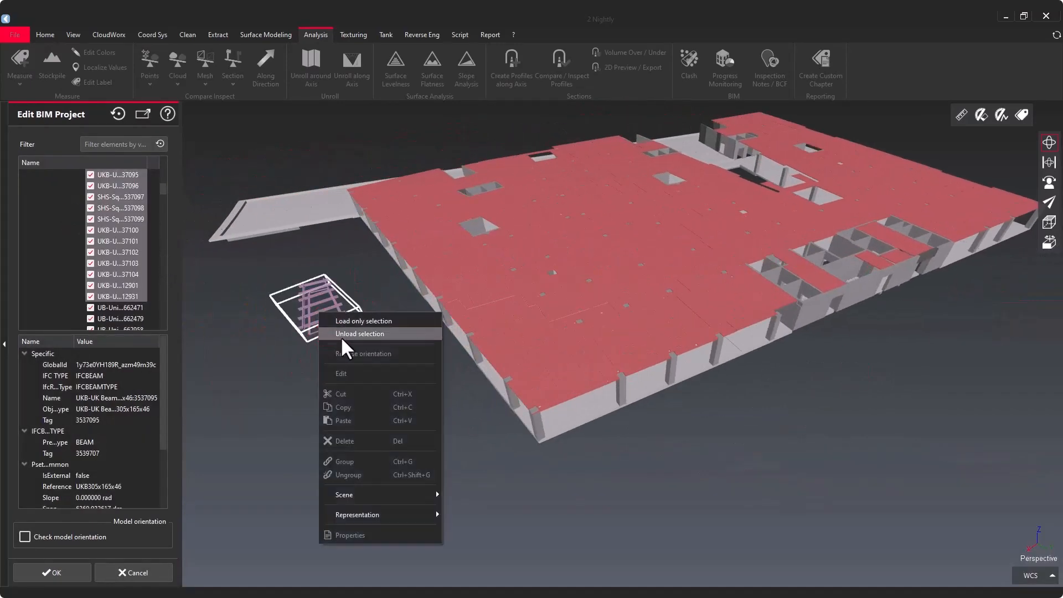
click(360, 333)
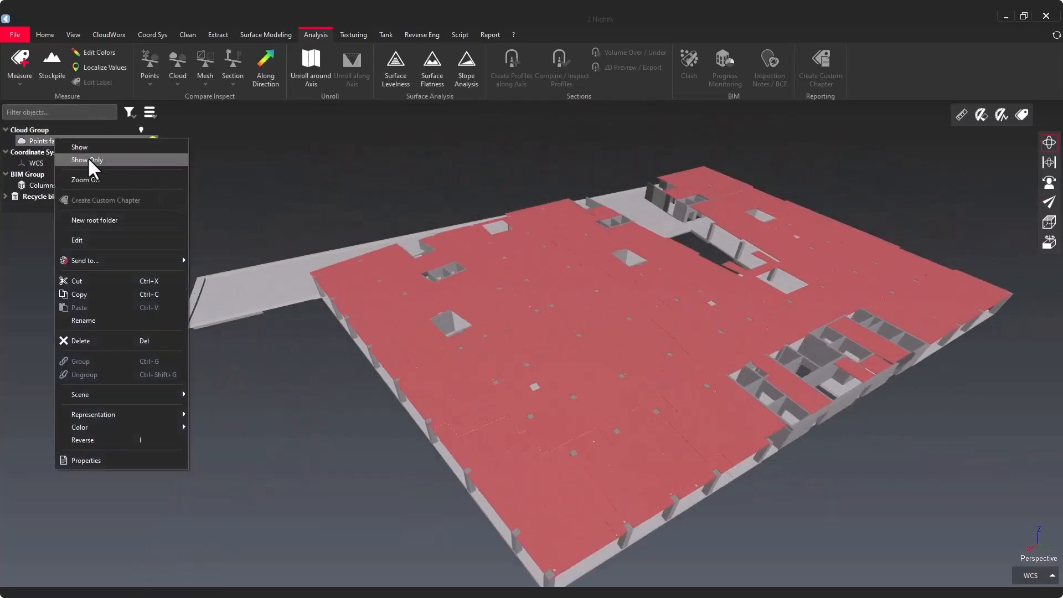
- Show only the site scan and select it with the Columns model
click(87, 159)
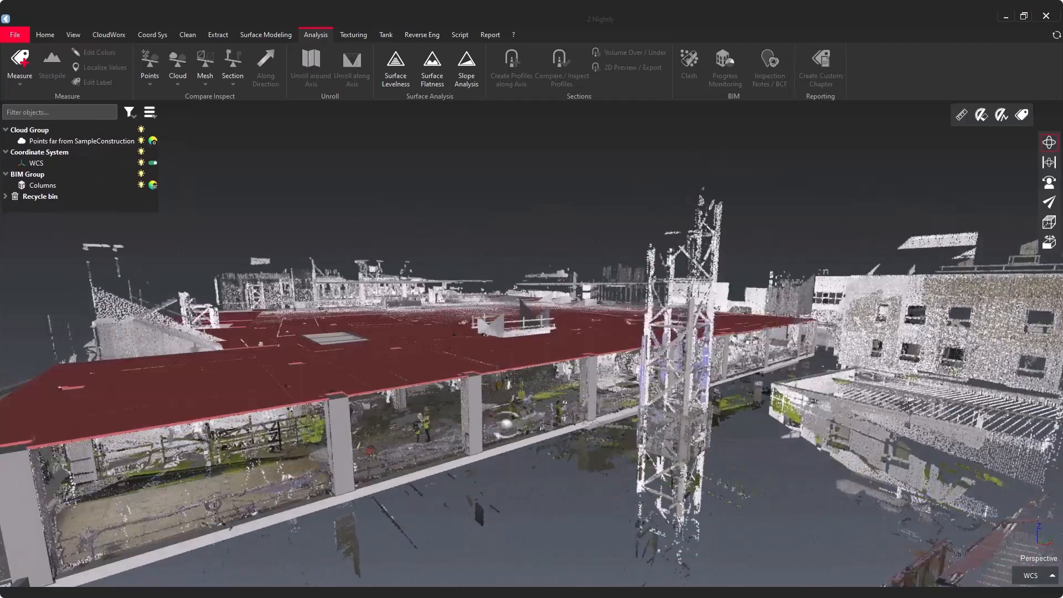
click(724, 68)
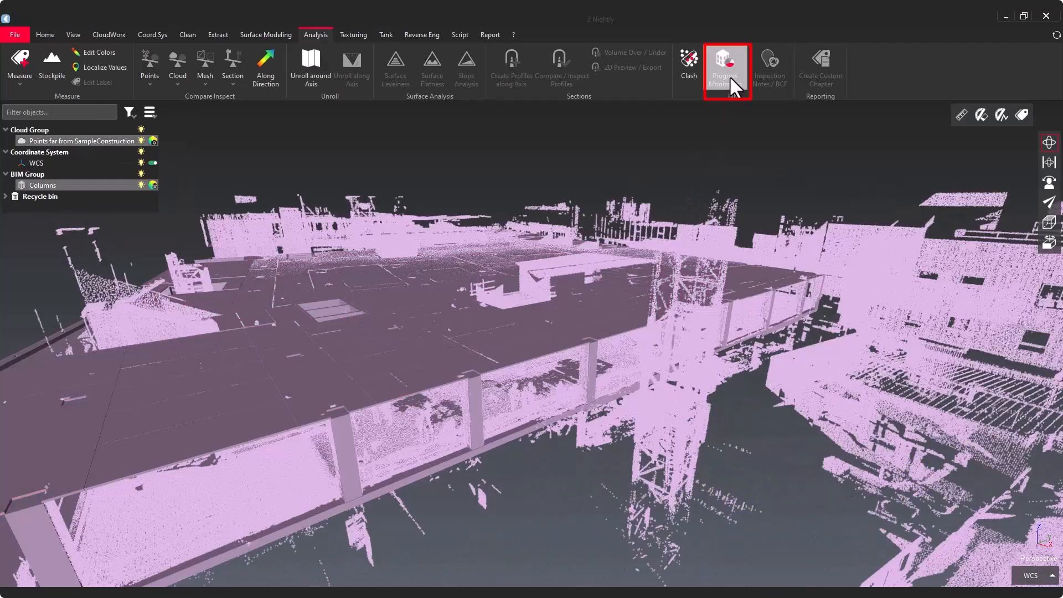
- Run Progress Monitoring on Columns vs scan with the installed threshold at 80% coverage
click(724, 66)
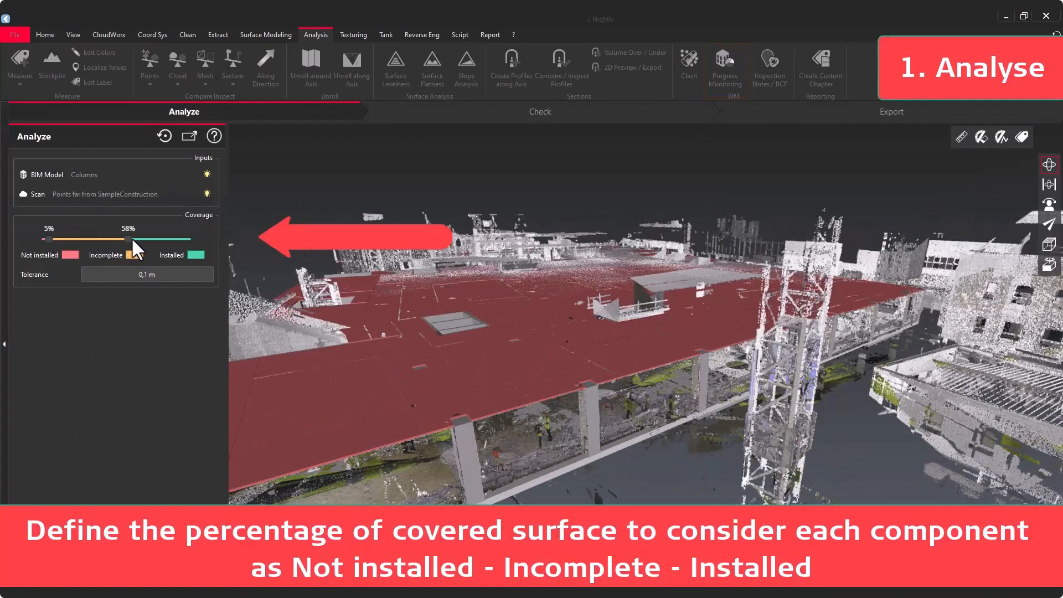
drag(134, 240, 157, 239)
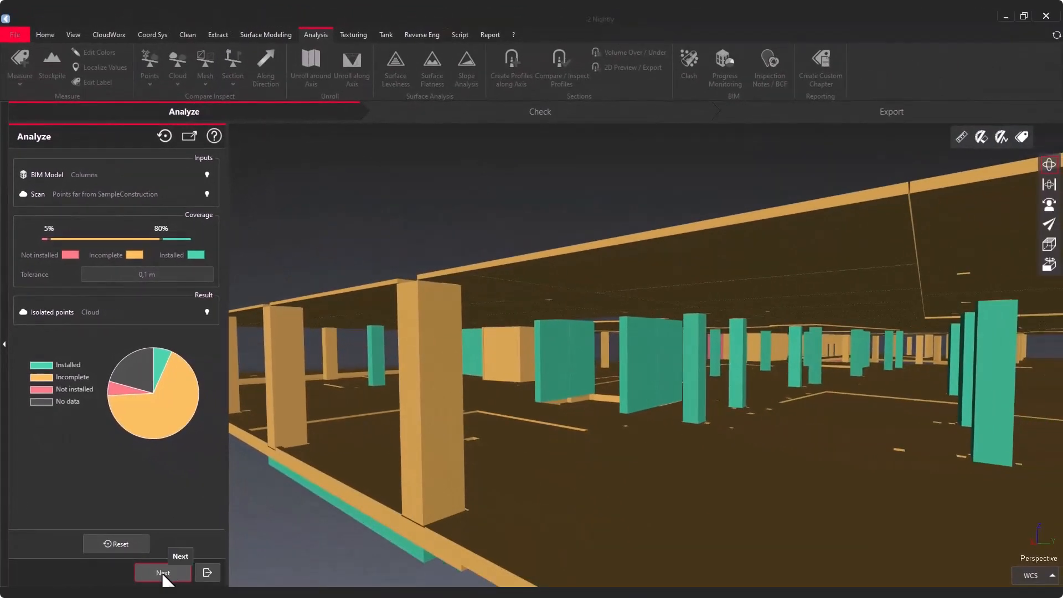
click(162, 573)
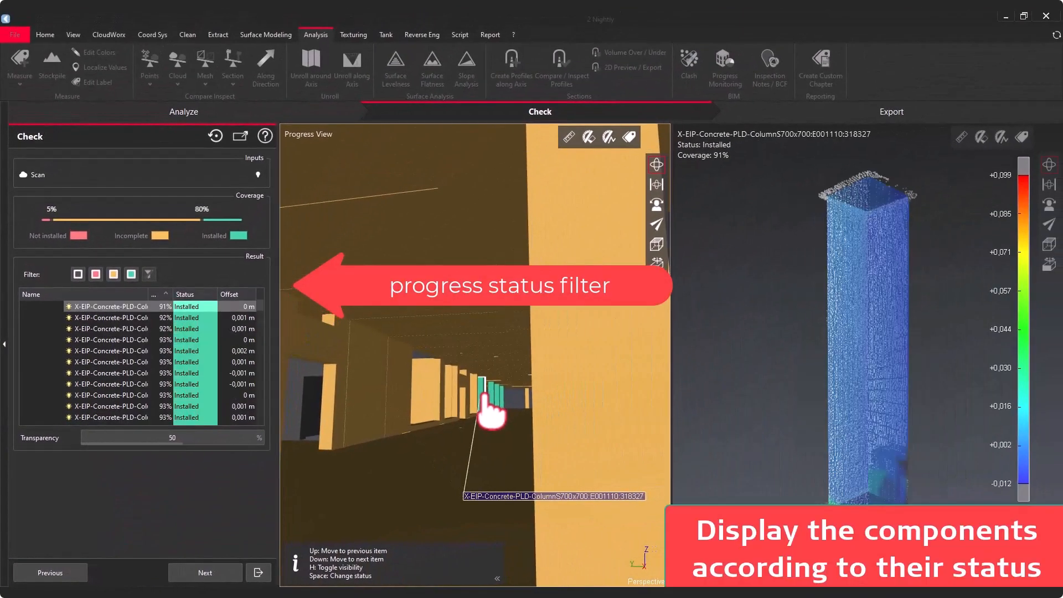
- Filter the checked components by status and inspect them in the Progress View
click(113, 273)
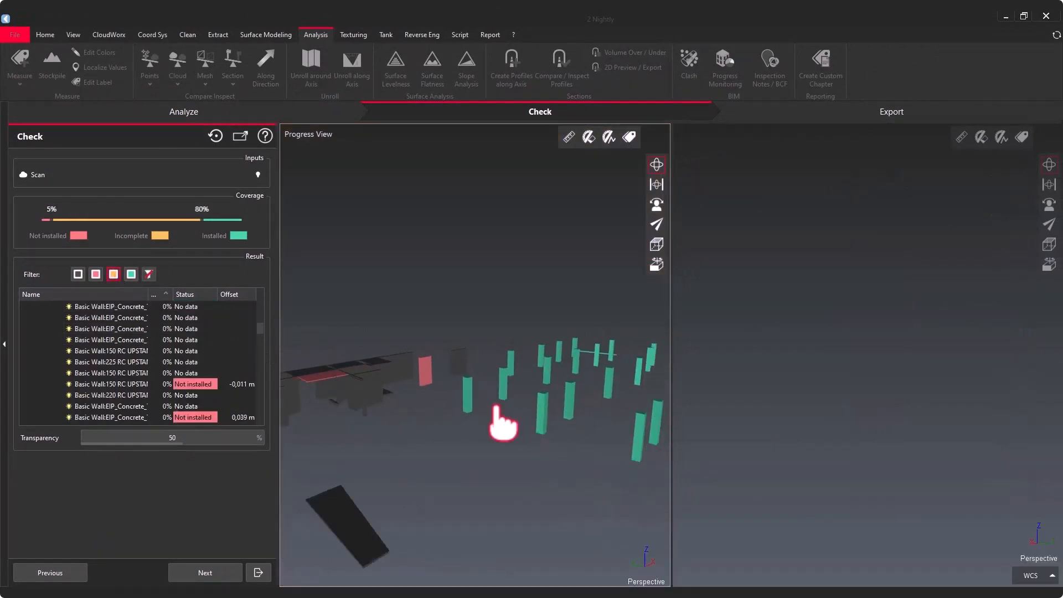
drag(503, 426, 508, 397)
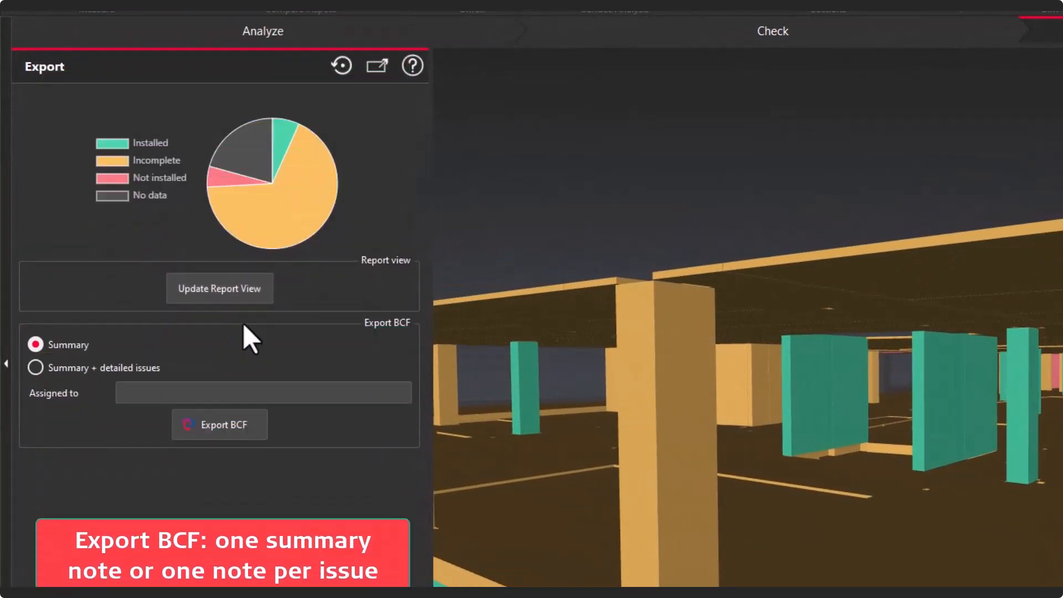
- Choose Summary + detailed issues for the BCF export and close the workflow
click(36, 367)
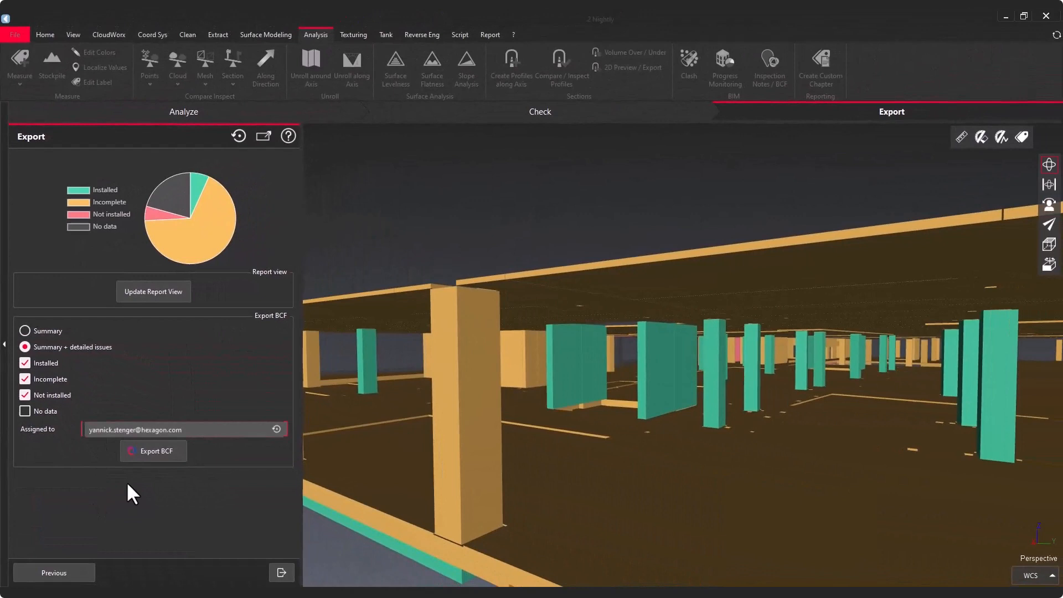
click(152, 450)
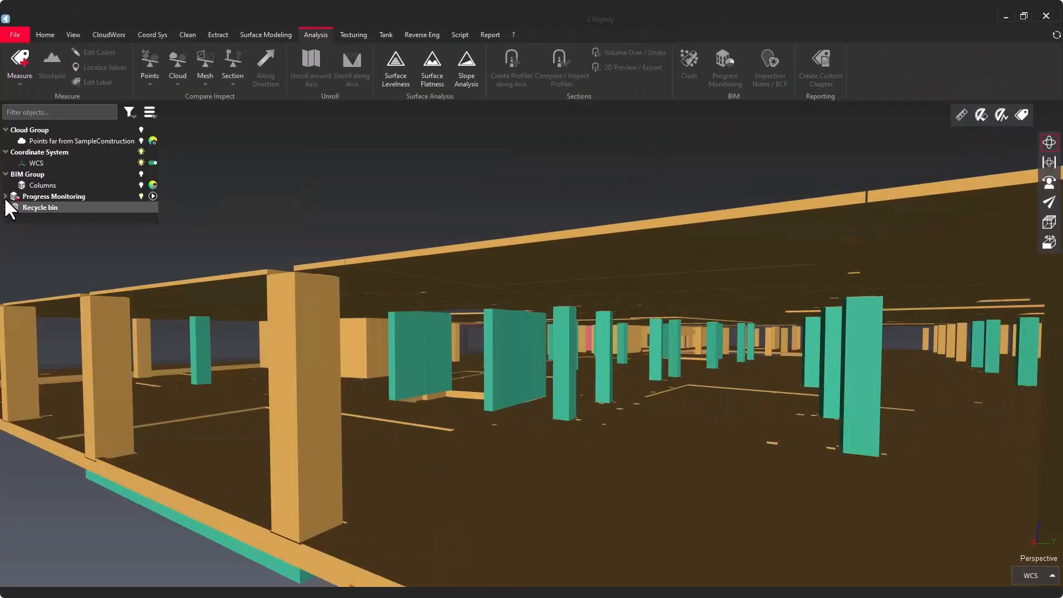
- Bring up reporting options for the Progress Monitoring report data
right_click(50, 218)
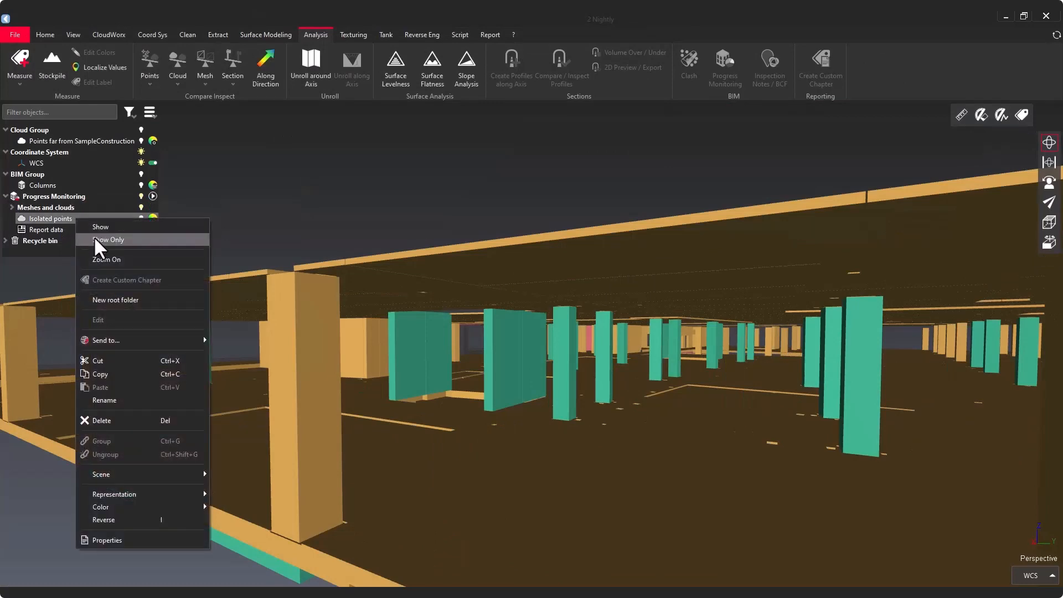
click(110, 239)
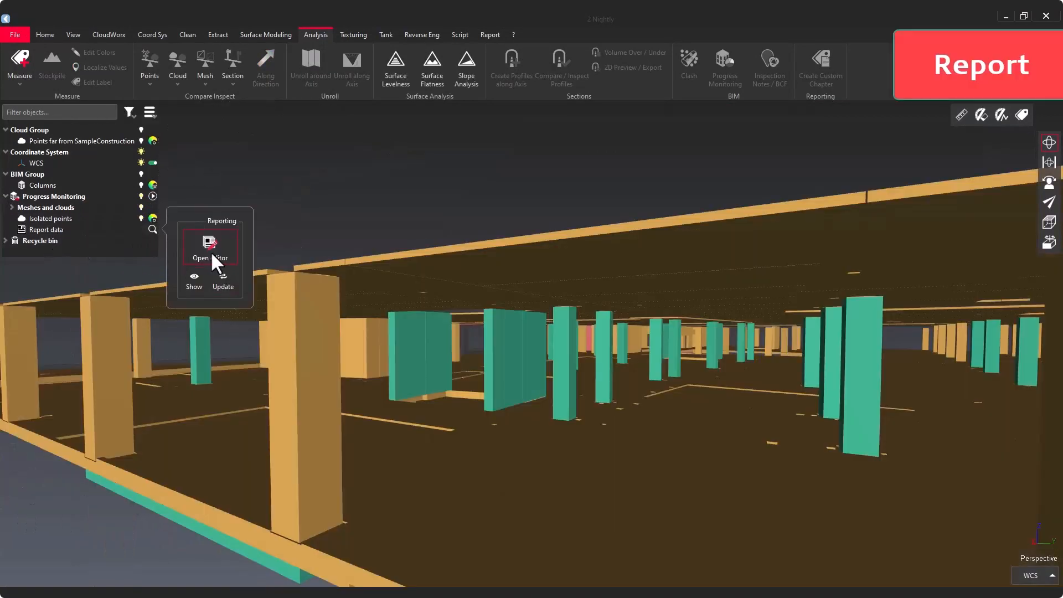
- In the report editor, insert the Detailed table below the status-by-element-type table
click(211, 249)
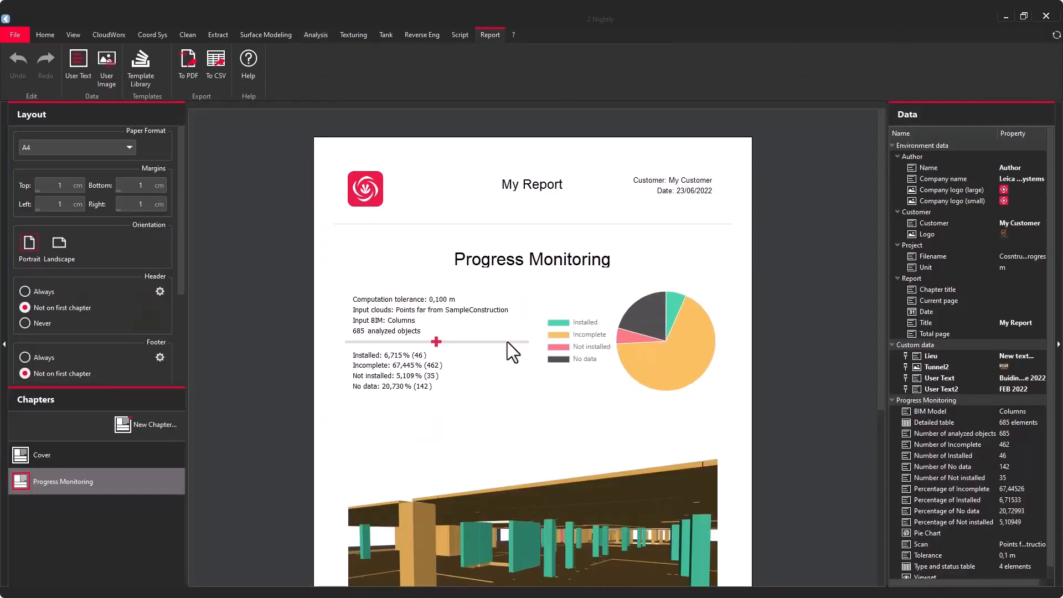
scroll(down, 3)
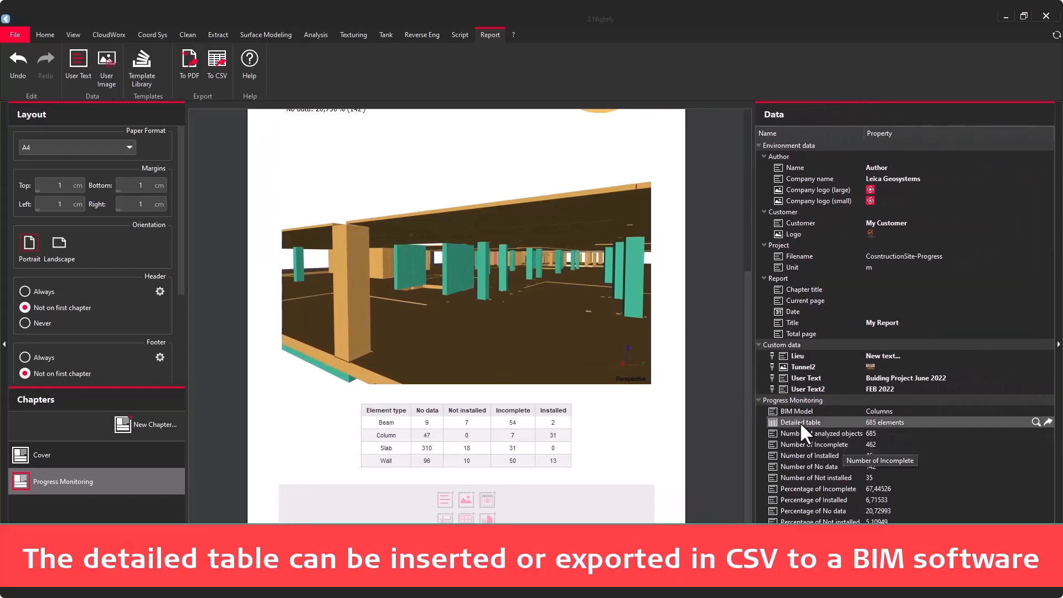
click(799, 422)
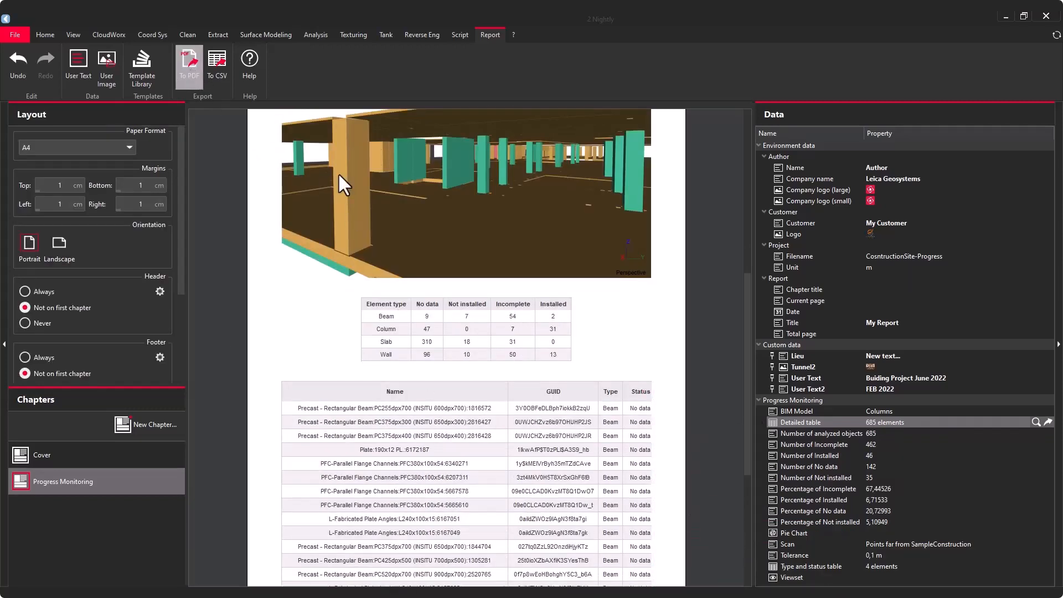
click(188, 65)
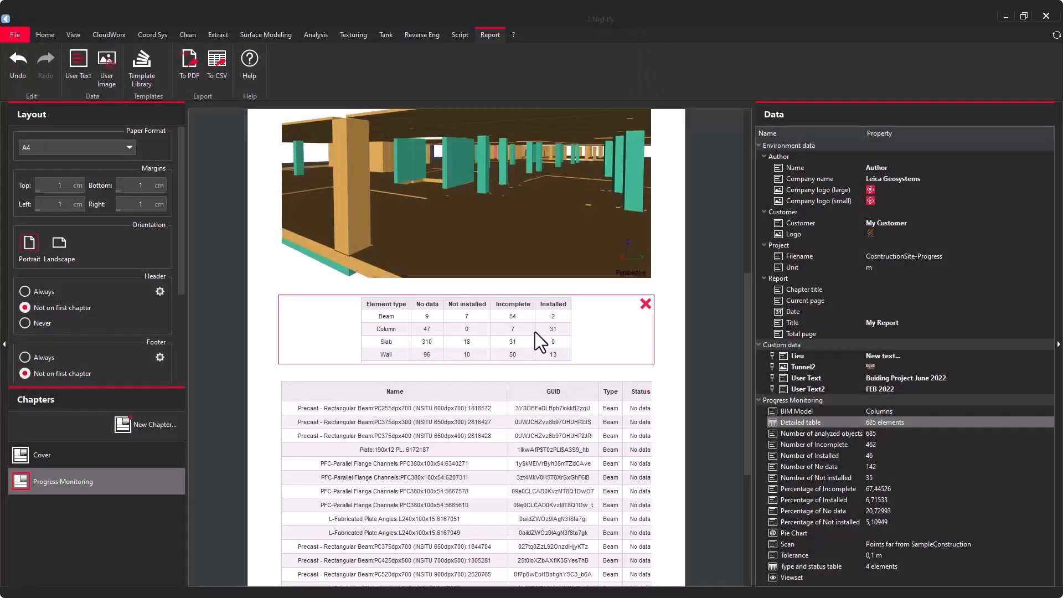
click(188, 64)
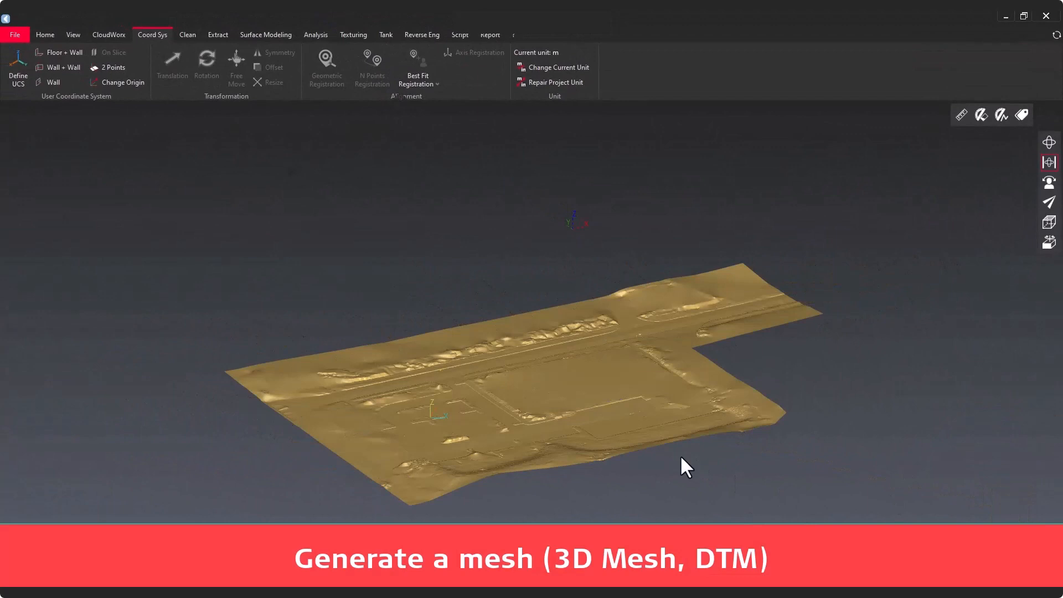
- Export the terrain mesh as an IFC file with a suitable coordinate system
click(15, 34)
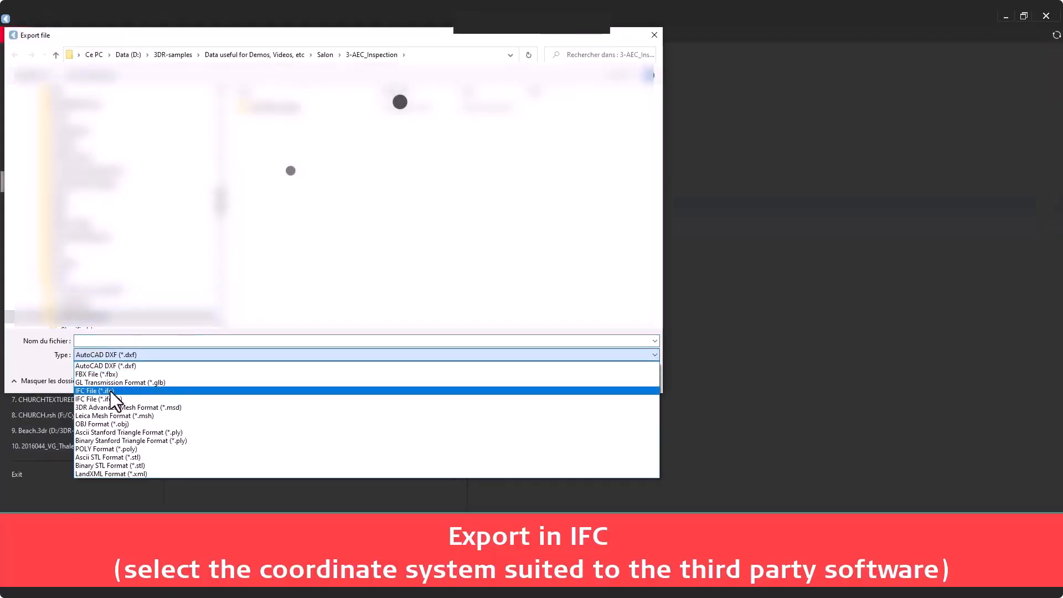
click(93, 391)
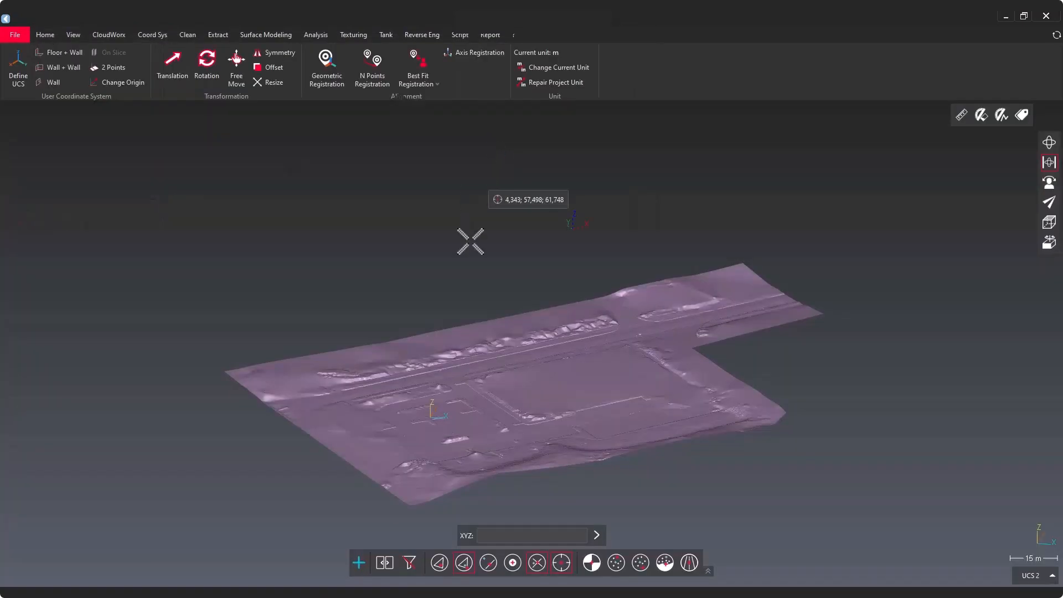
click(15, 34)
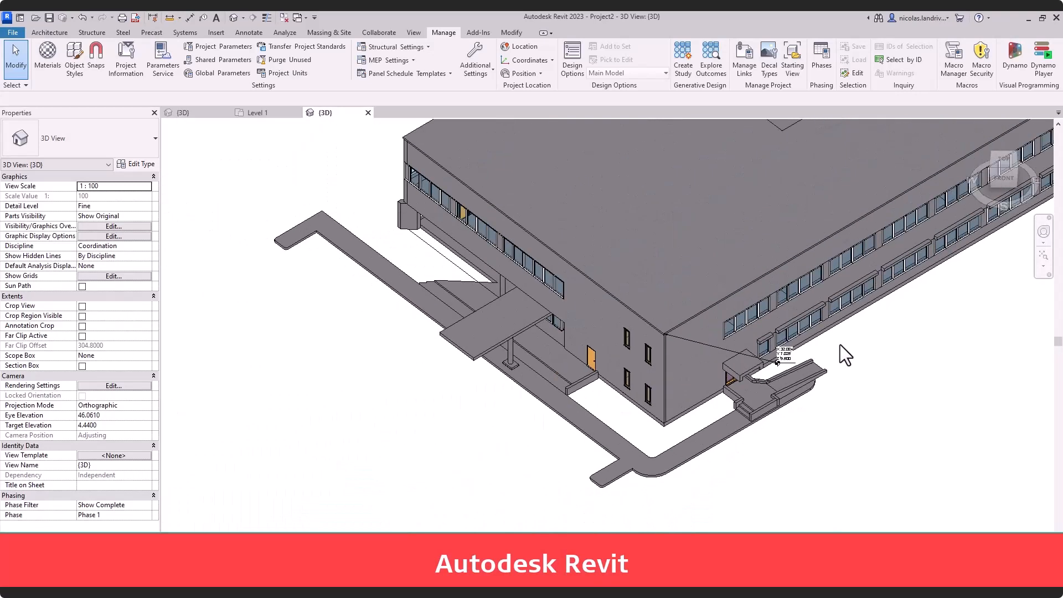
- Link Site.ifc into the Revit project via Link IFC
click(216, 32)
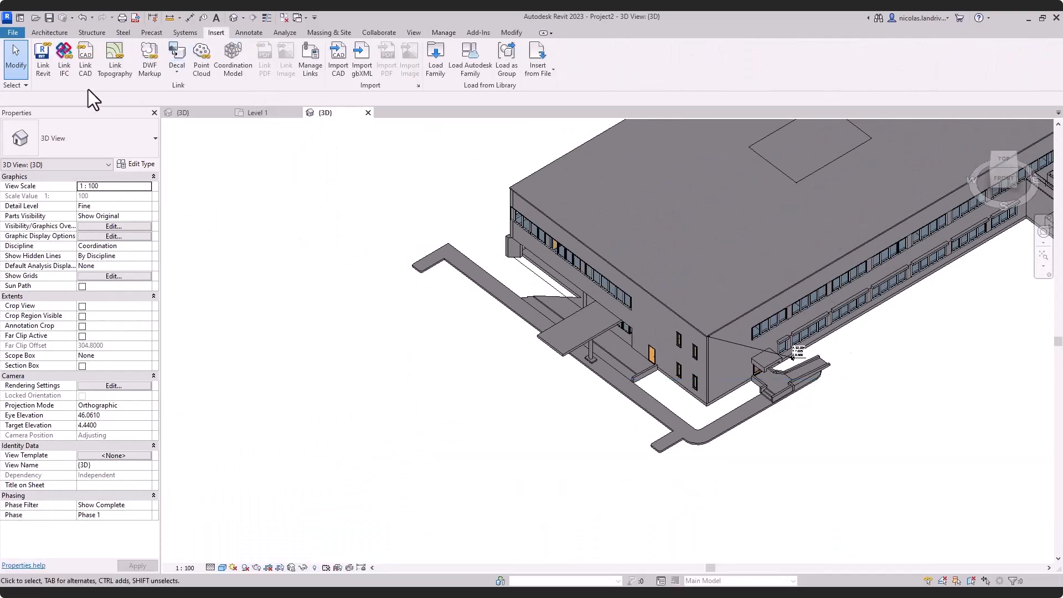
click(63, 58)
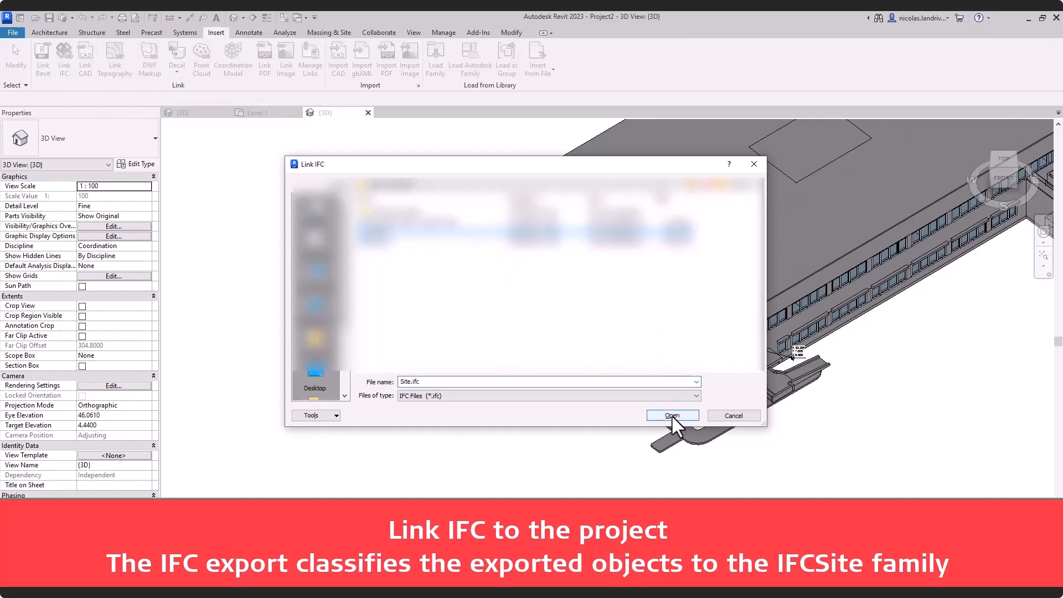
click(671, 416)
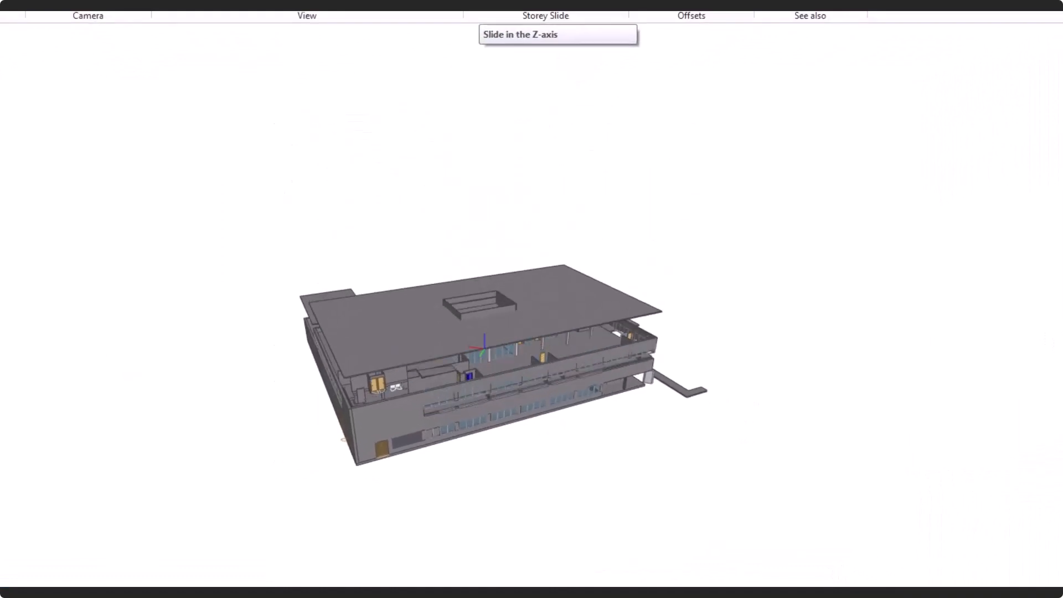
- Load the Site2.ifc terrain file into BIMvision alongside the building model
click(14, 35)
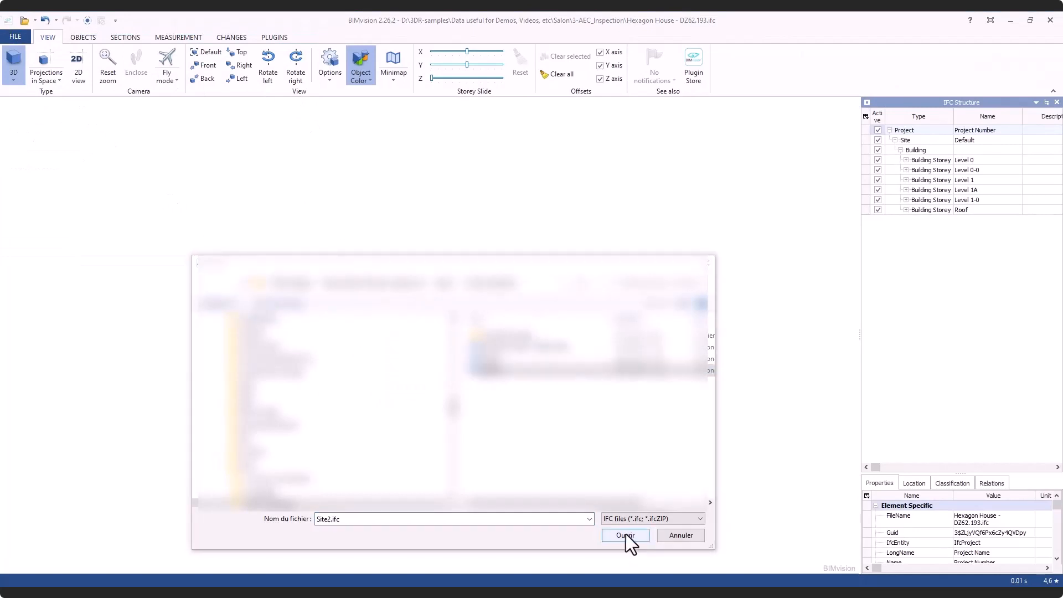
click(624, 535)
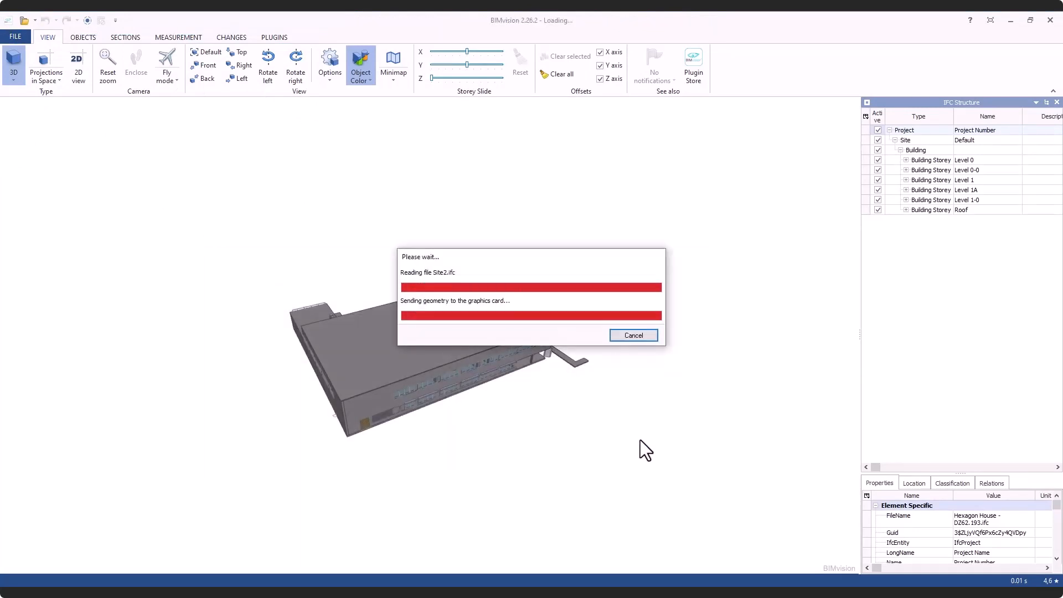